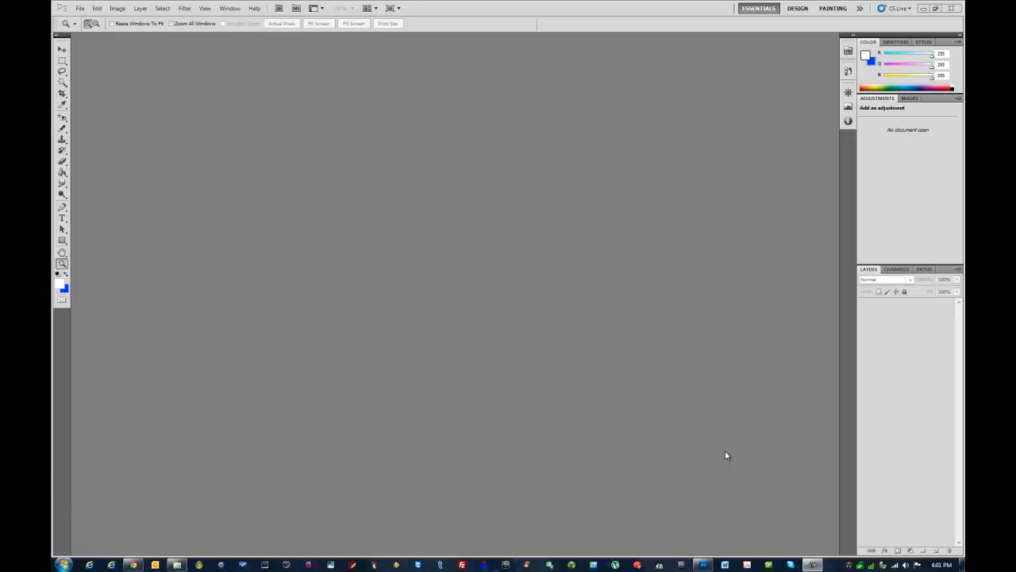
mouse_move(205, 163)
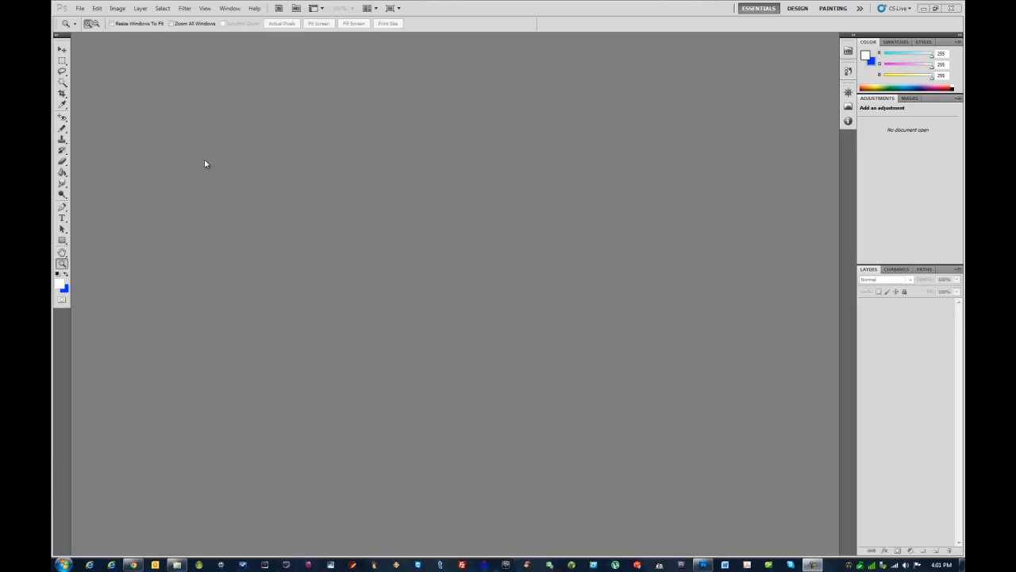
mouse_move(185, 193)
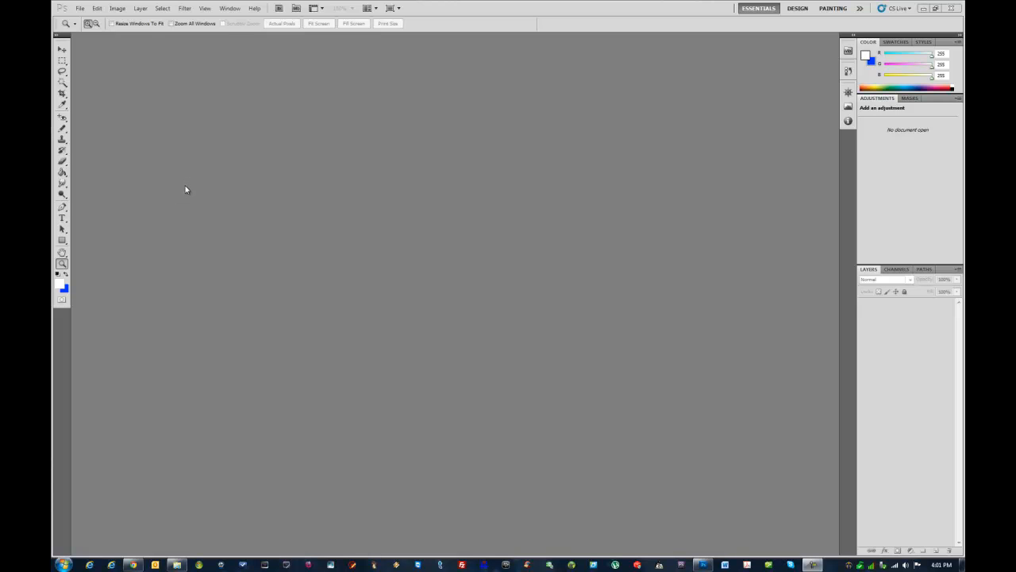
mouse_move(175, 176)
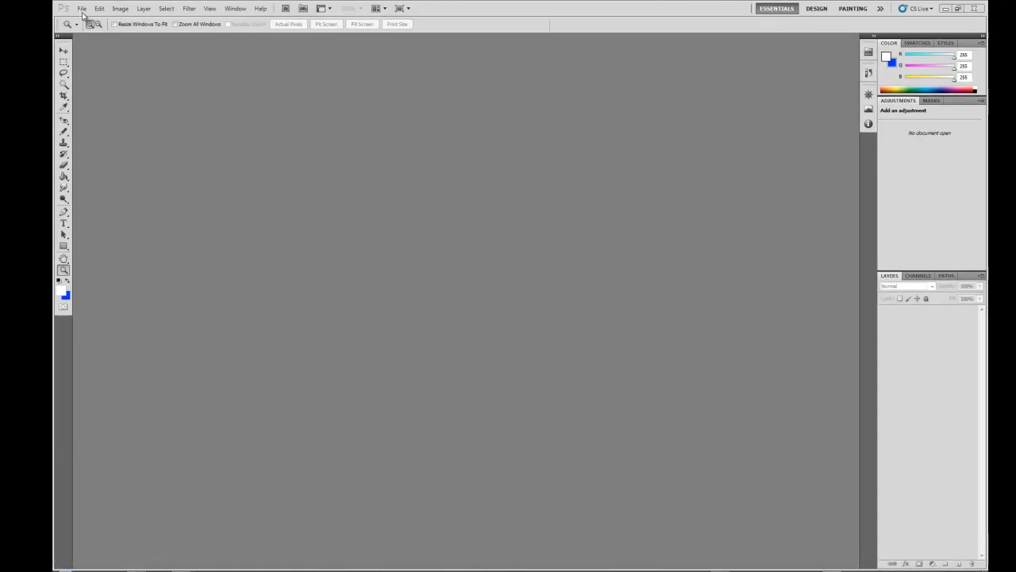
- Open the File menu to reach the Scripts submenu
left_click(82, 9)
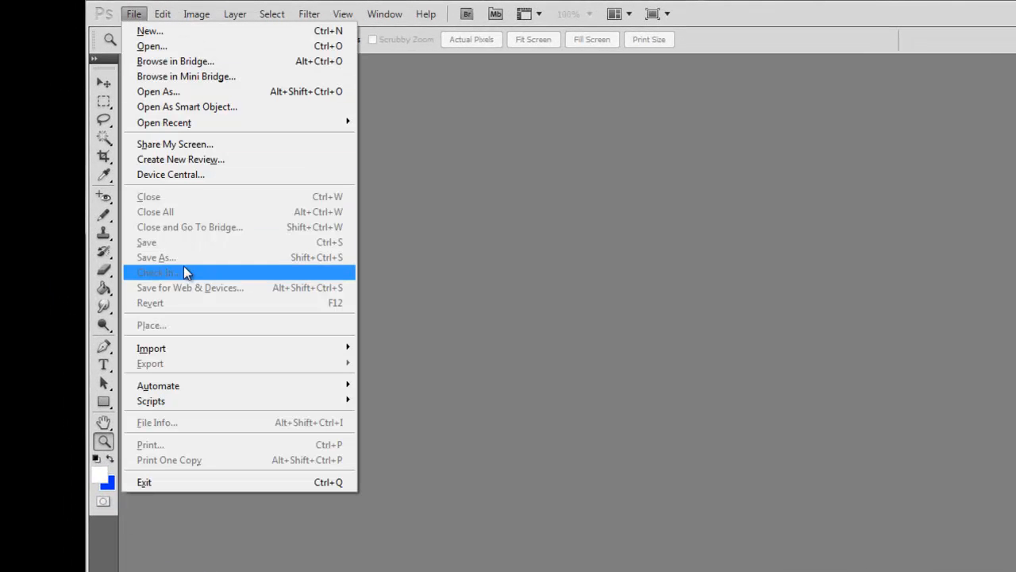
mouse_move(158, 385)
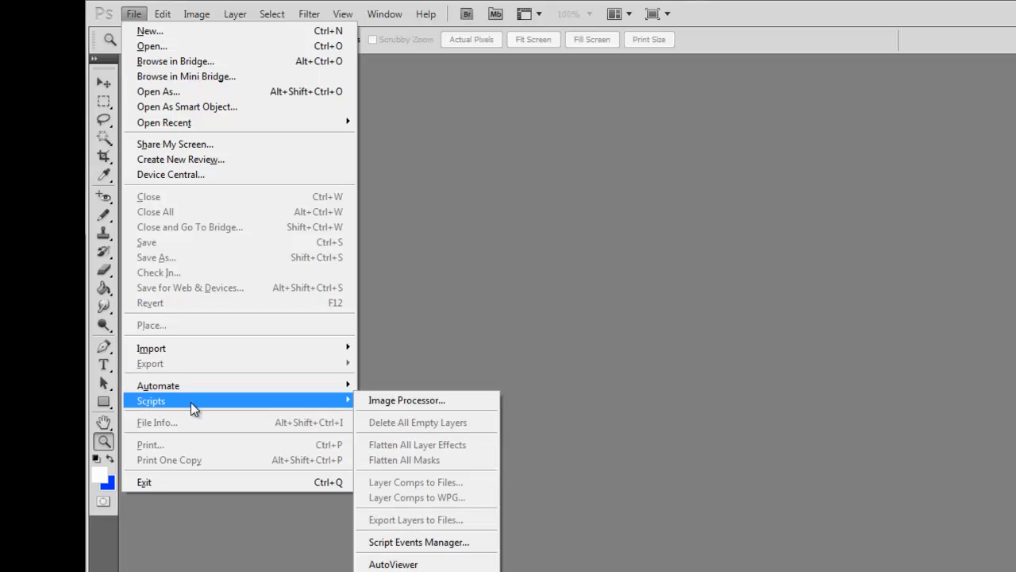
mouse_move(296, 404)
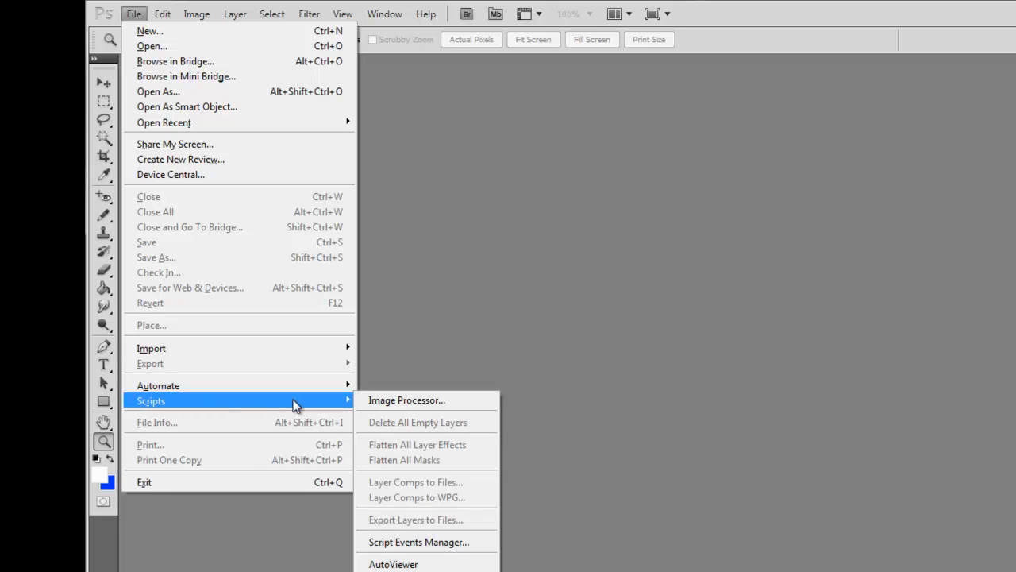
mouse_move(406, 399)
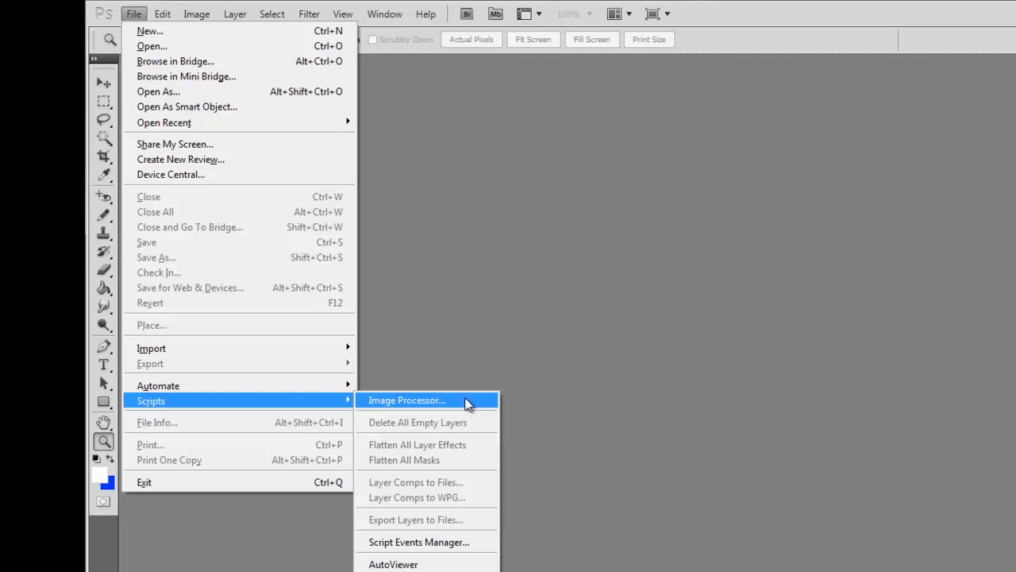
- Launch File > Scripts > Image Processor
left_click(406, 400)
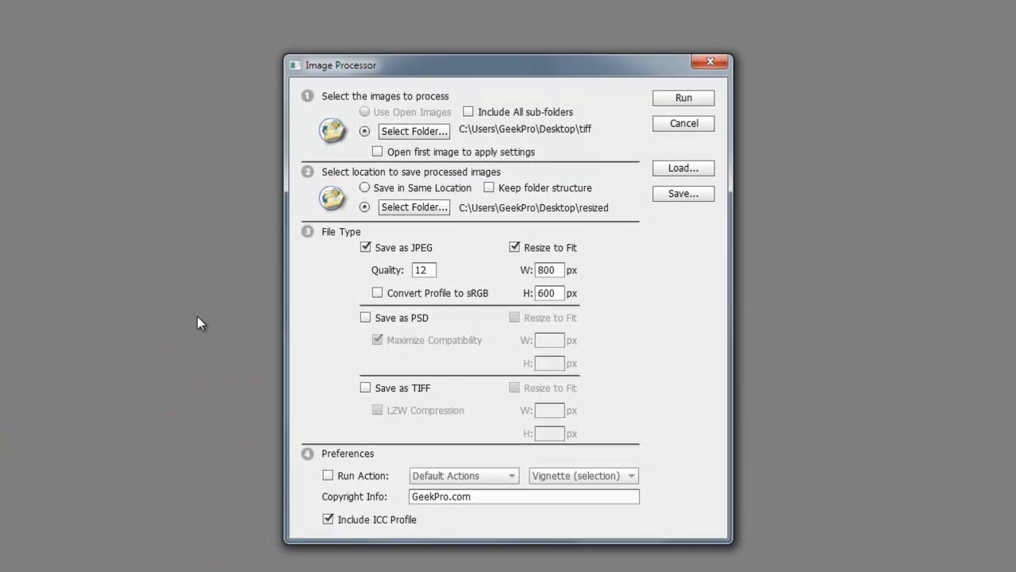
mouse_move(242, 365)
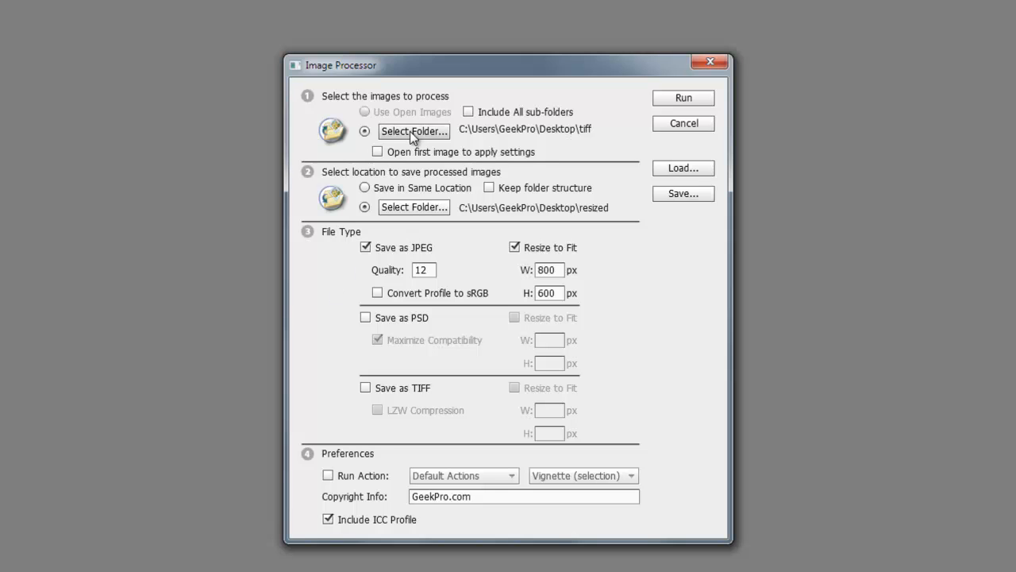
mouse_move(353, 112)
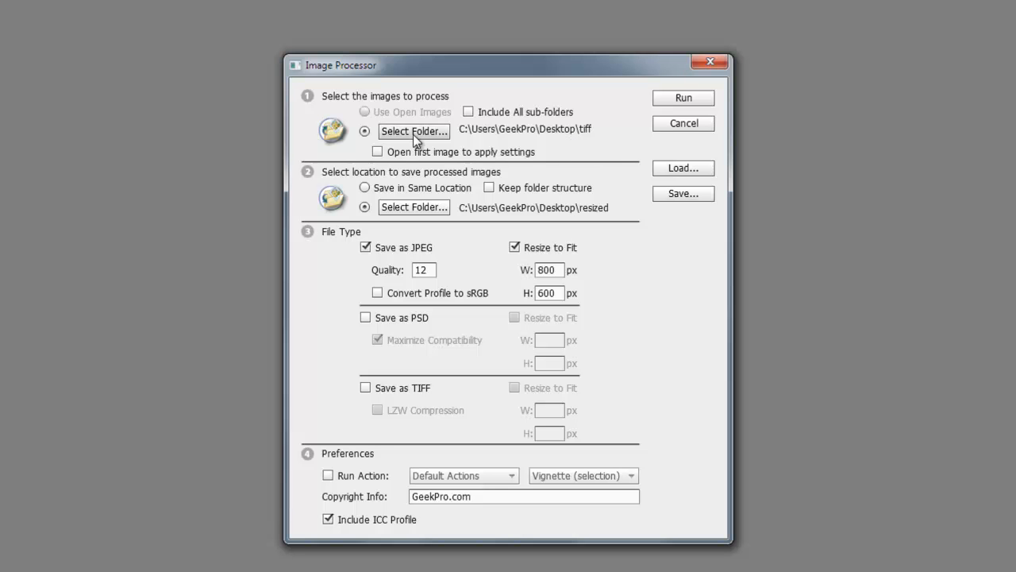
- Open the source folder picker and find the TIFF folder
left_click(414, 131)
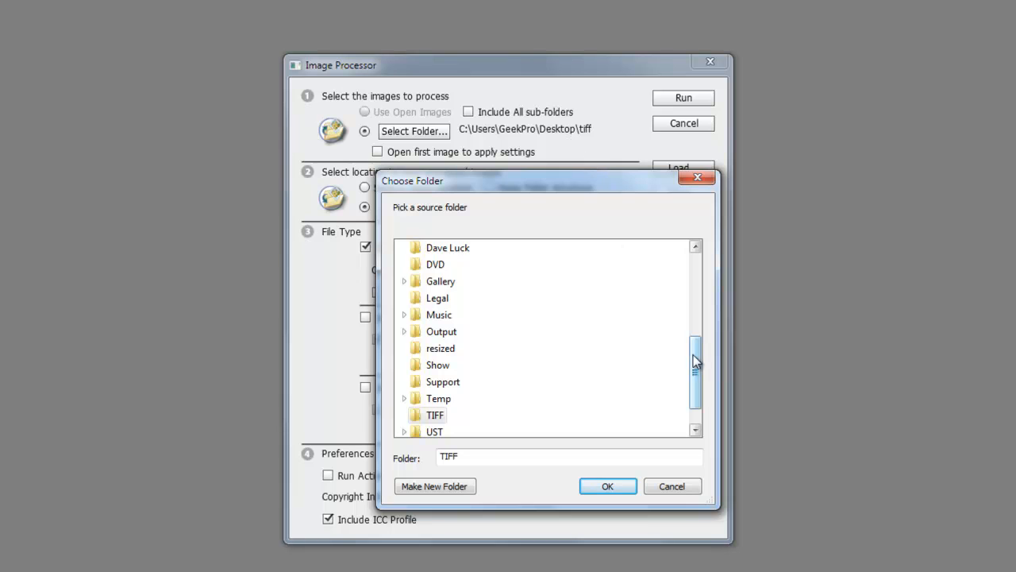
scroll("down", 3)
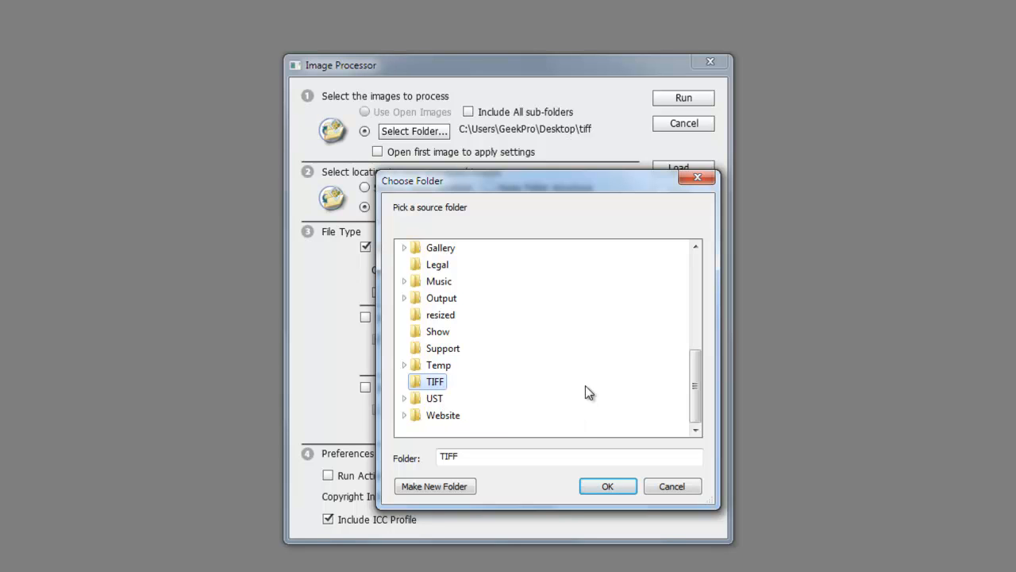
mouse_move(577, 418)
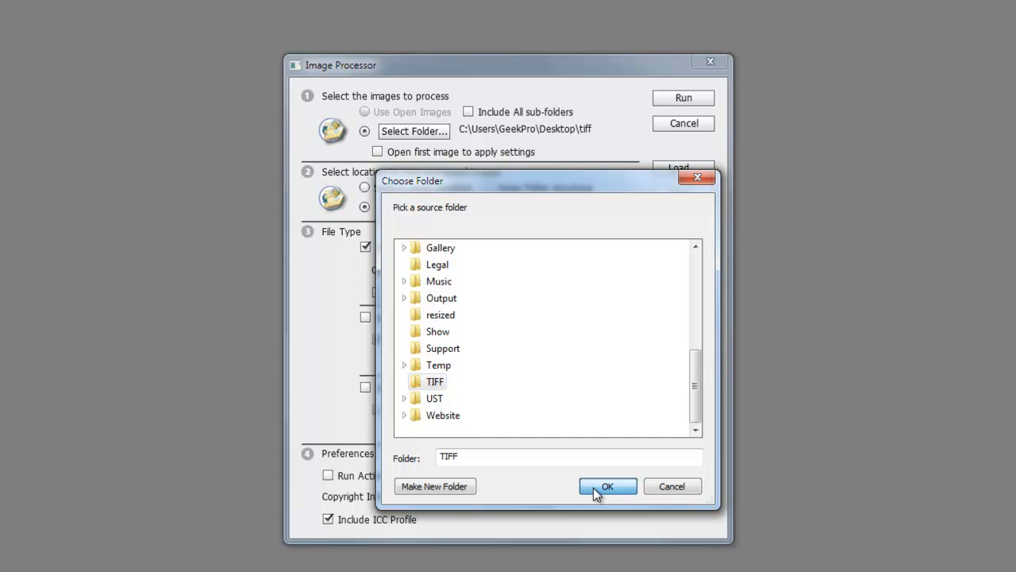
- Confirm TIFF as the Image Processor source folder
left_click(607, 485)
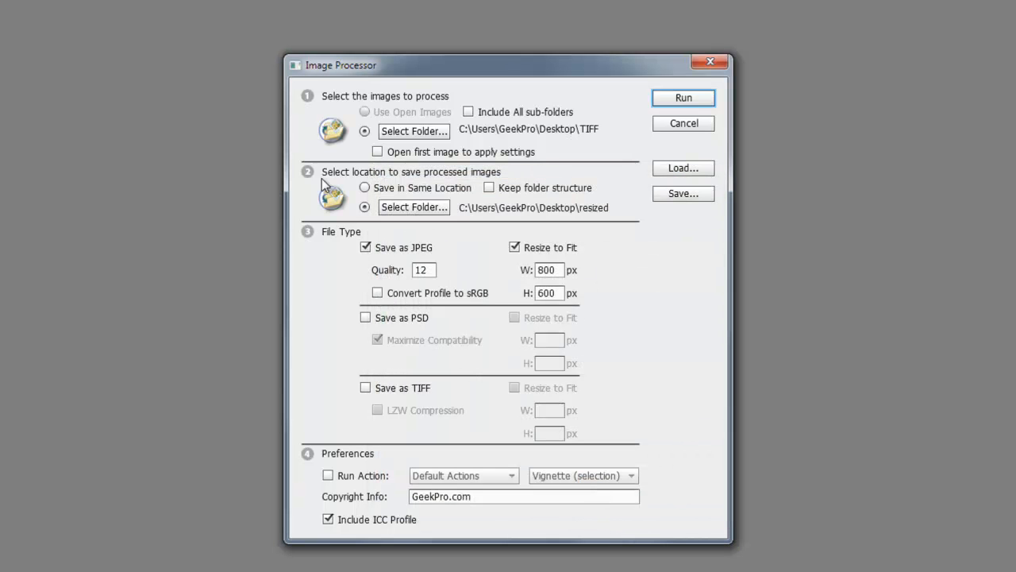
mouse_move(328, 225)
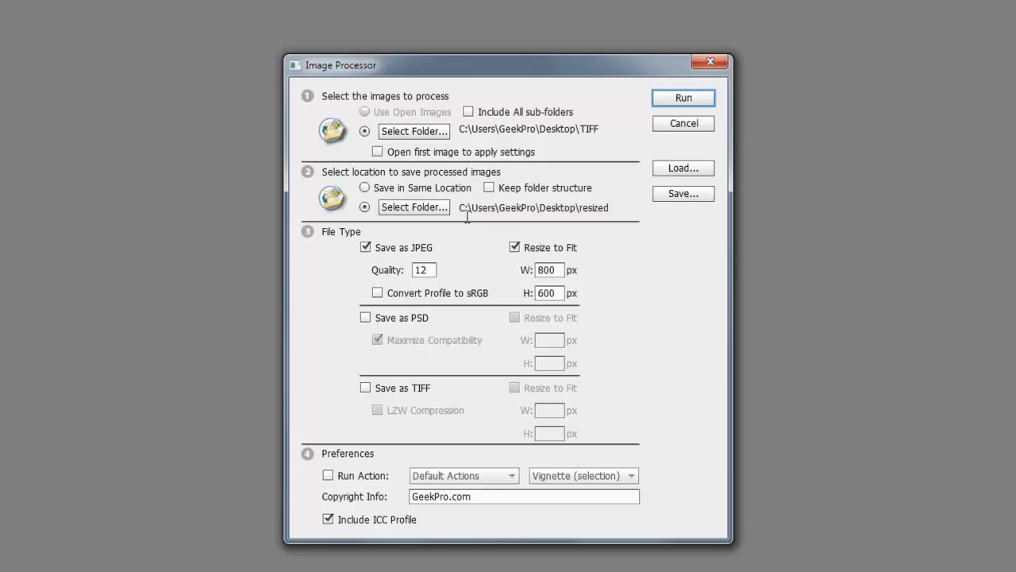
mouse_move(492, 227)
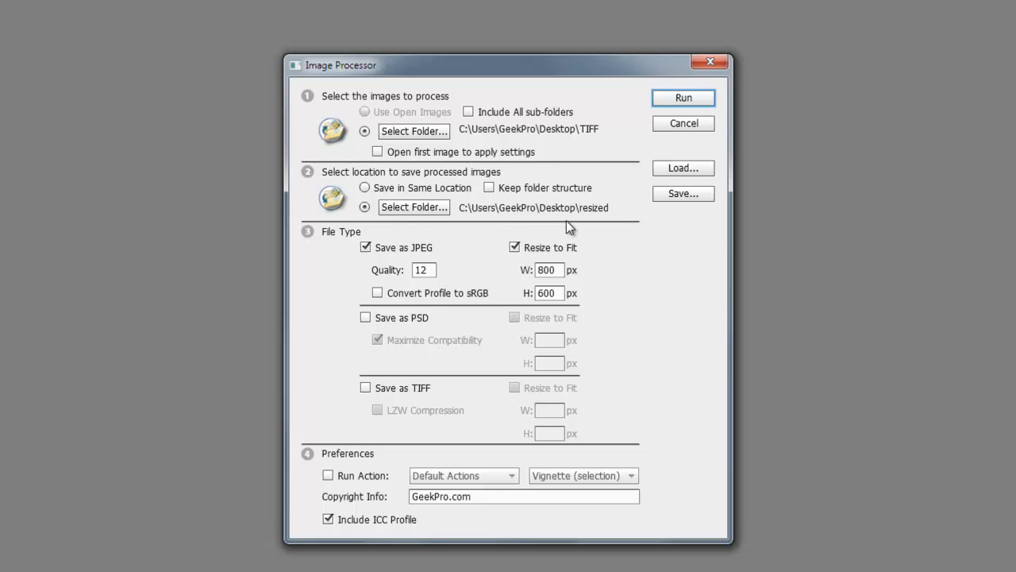
mouse_move(596, 227)
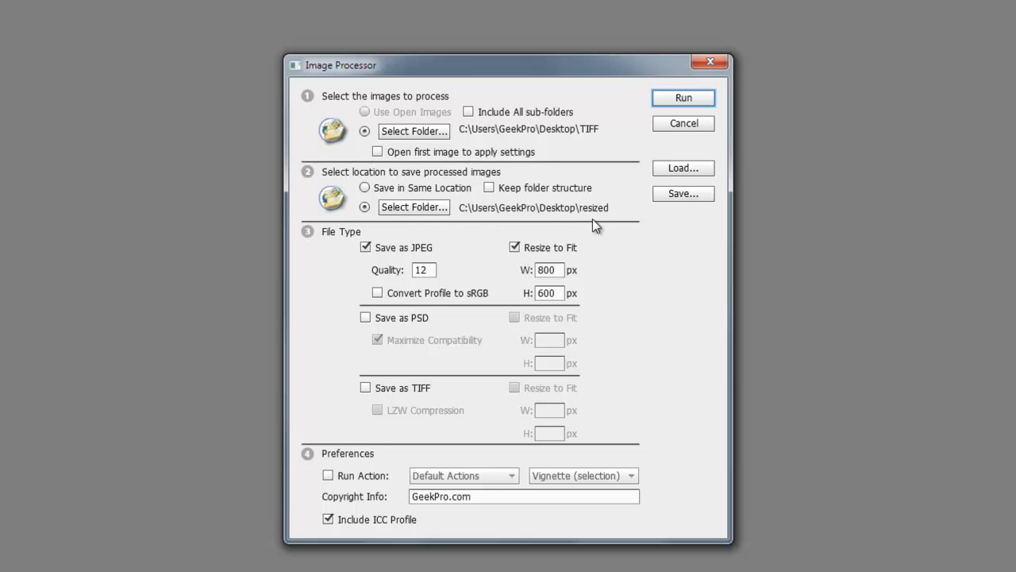
mouse_move(413, 207)
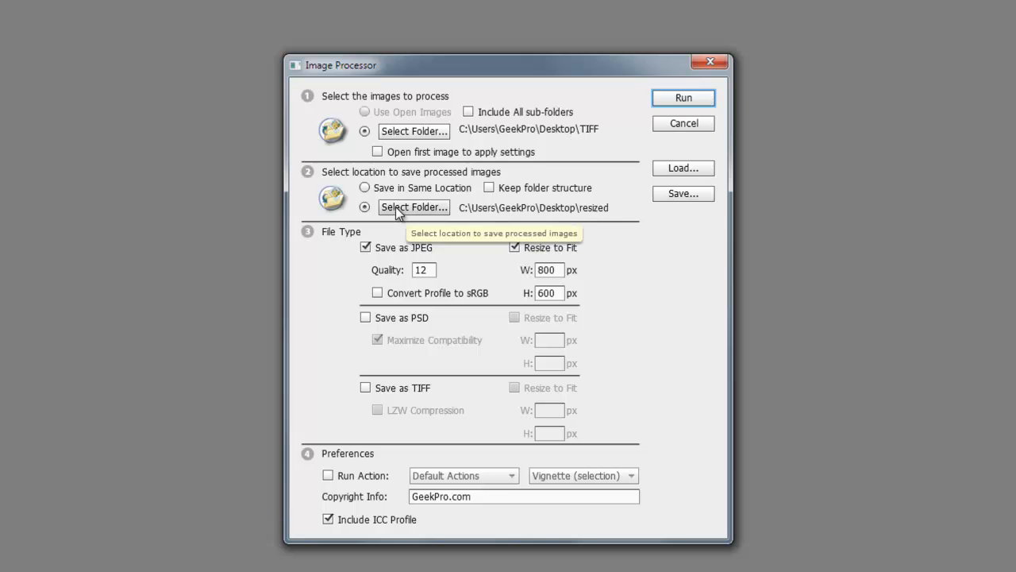
- Choose the resized folder as the Image Processor destination
left_click(413, 207)
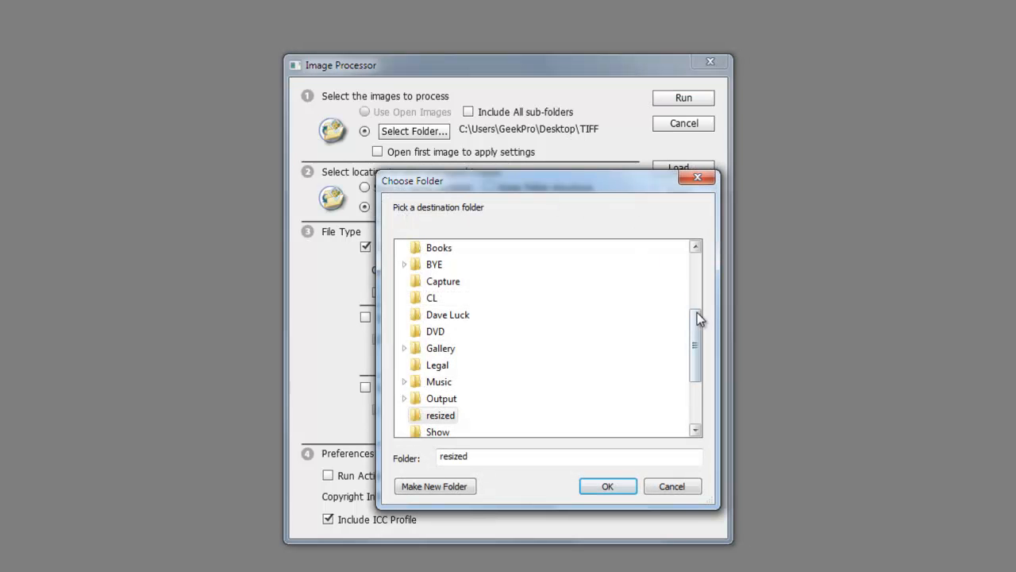
scroll("down", 3)
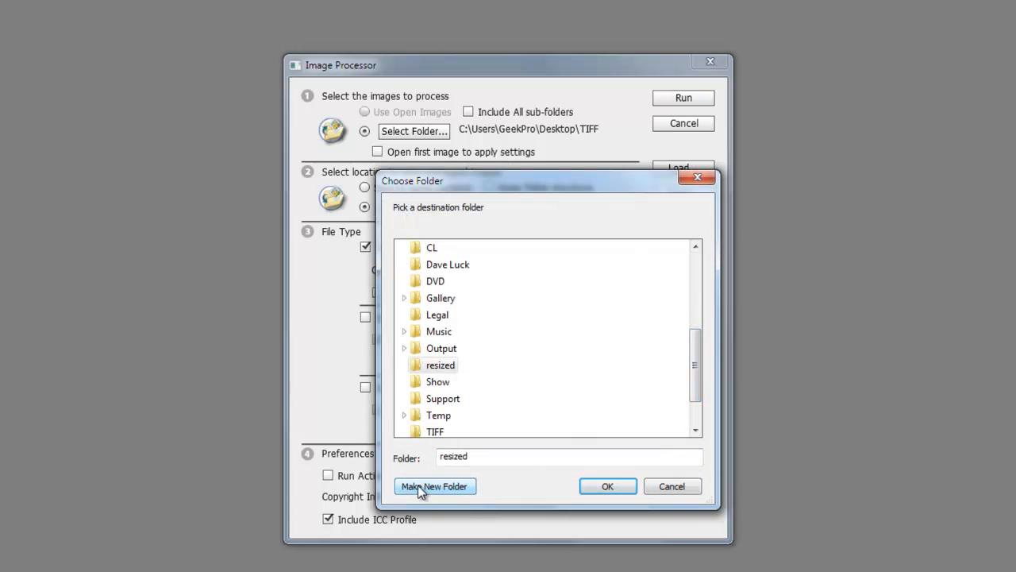
mouse_move(439, 496)
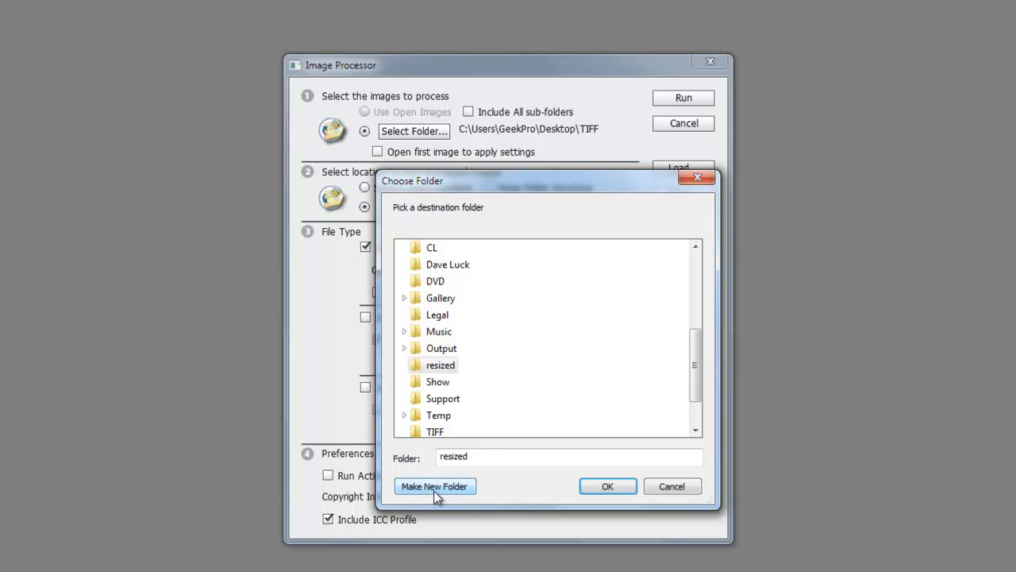
mouse_move(477, 395)
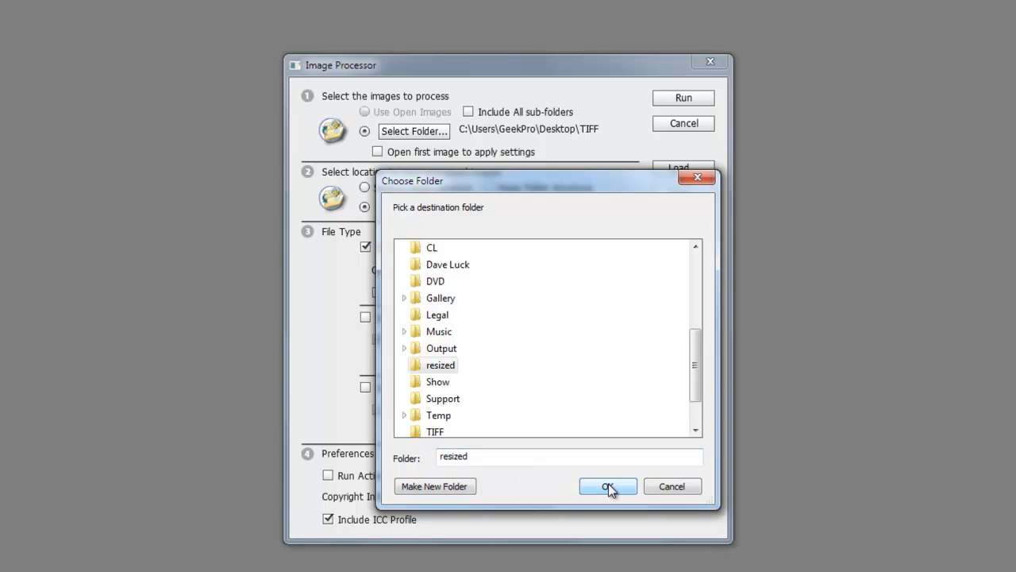
left_click(607, 485)
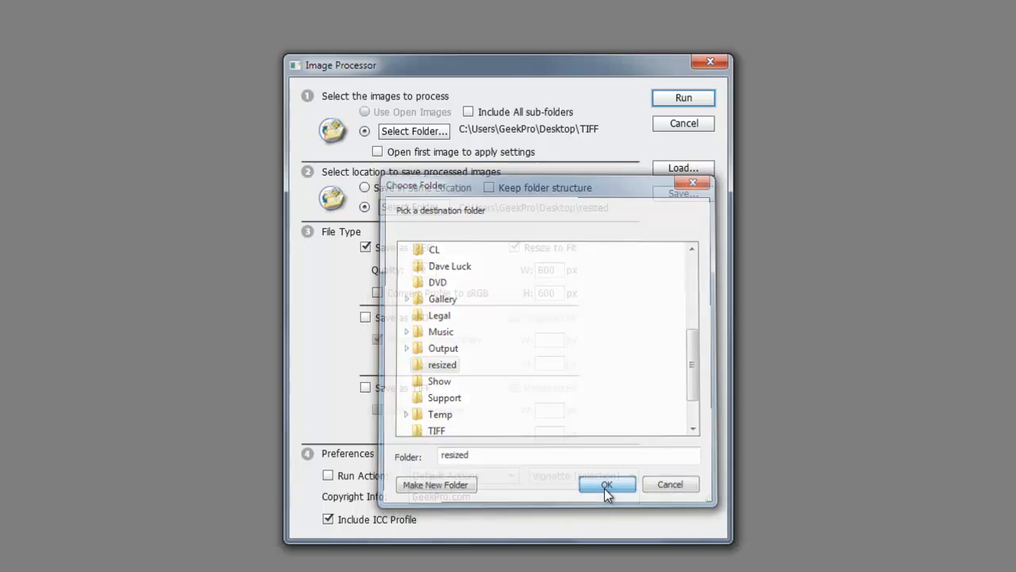
left_click(606, 484)
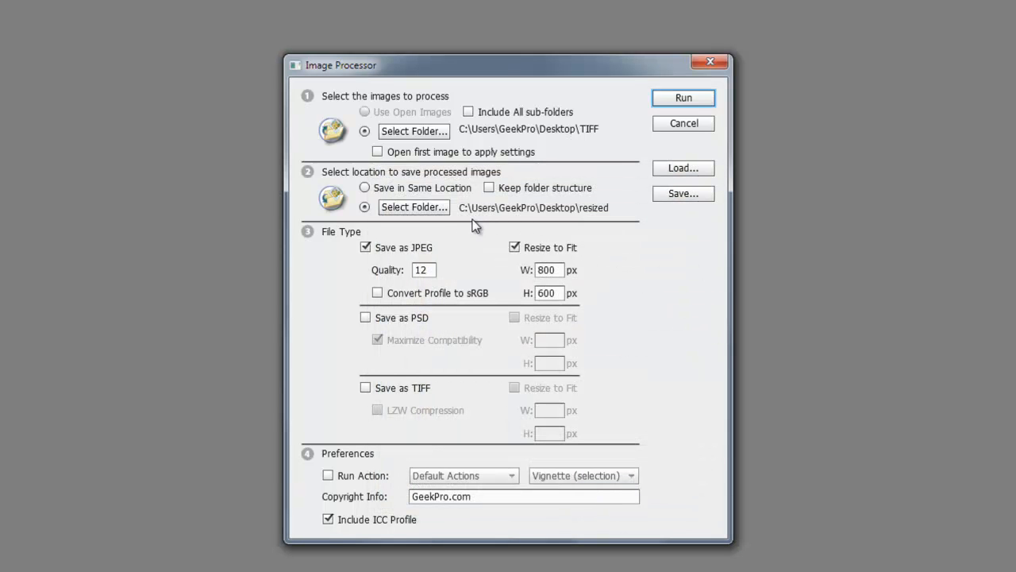
mouse_move(355, 265)
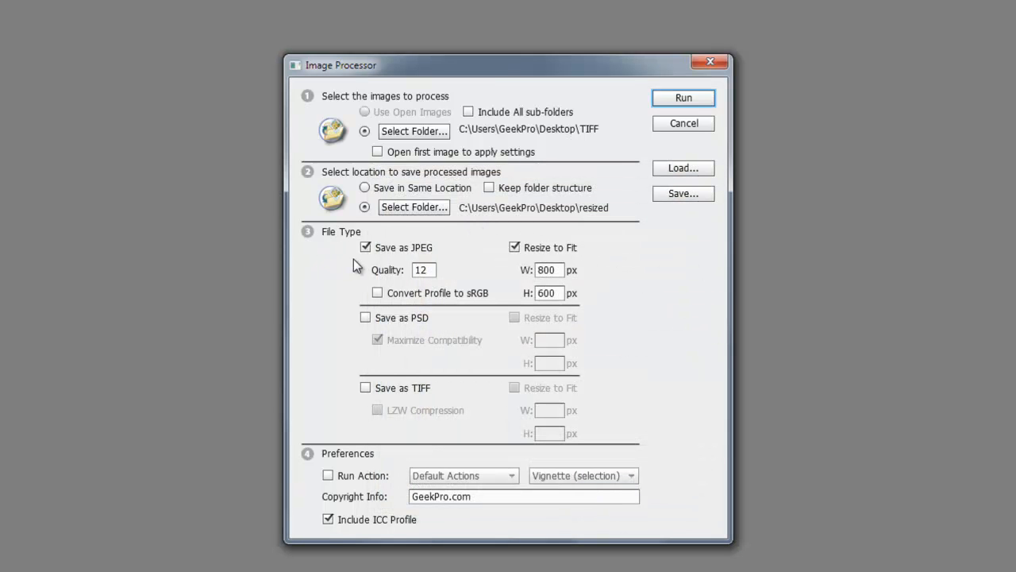
mouse_move(459, 262)
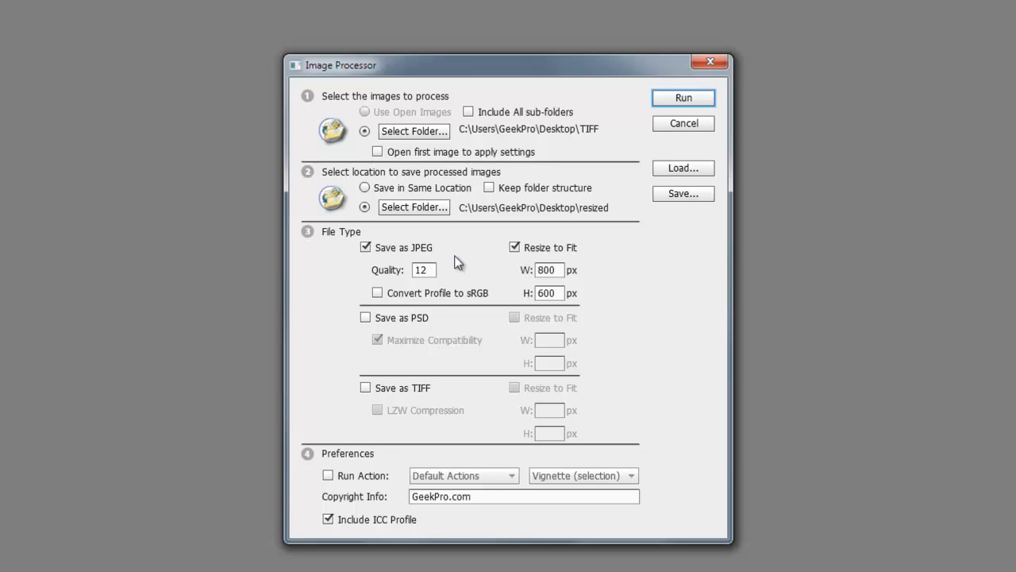
mouse_move(530, 260)
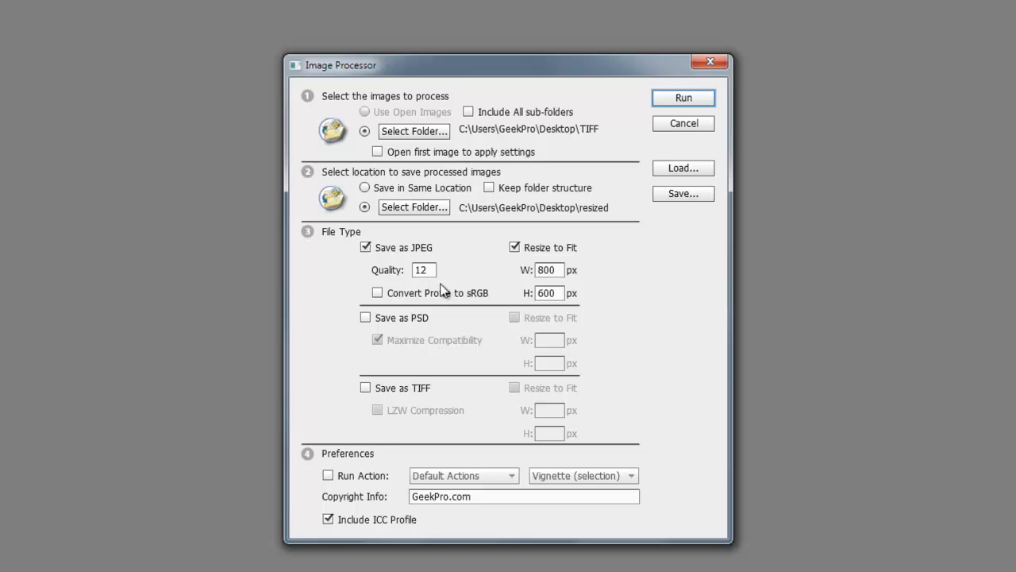
mouse_move(479, 276)
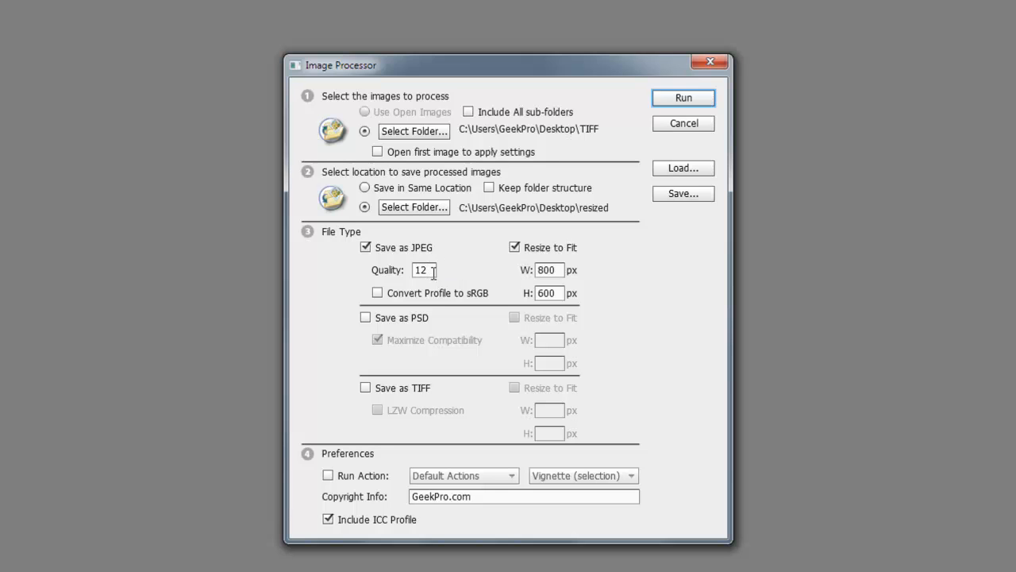
mouse_move(463, 283)
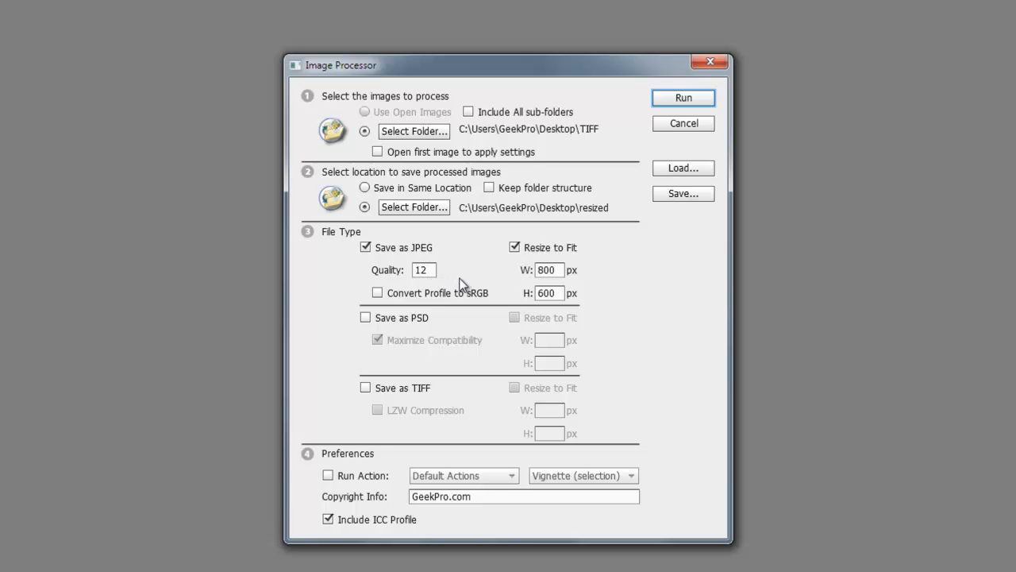
mouse_move(451, 287)
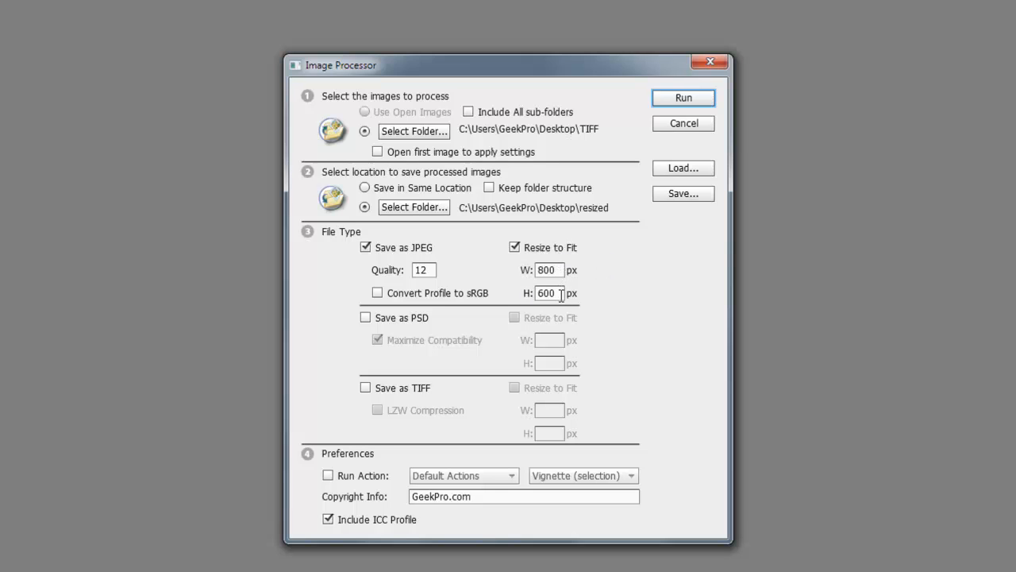
mouse_move(616, 304)
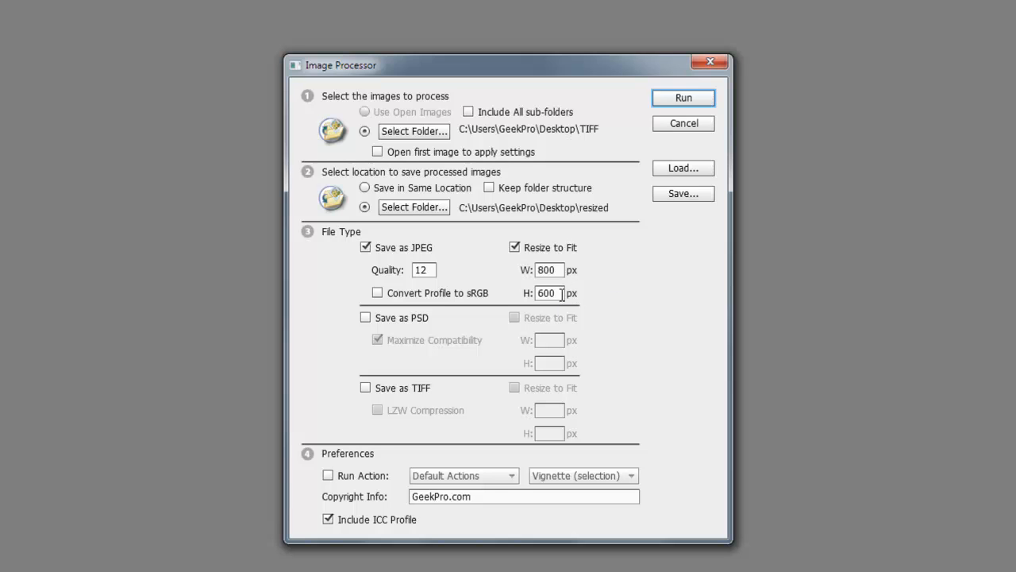
mouse_move(584, 297)
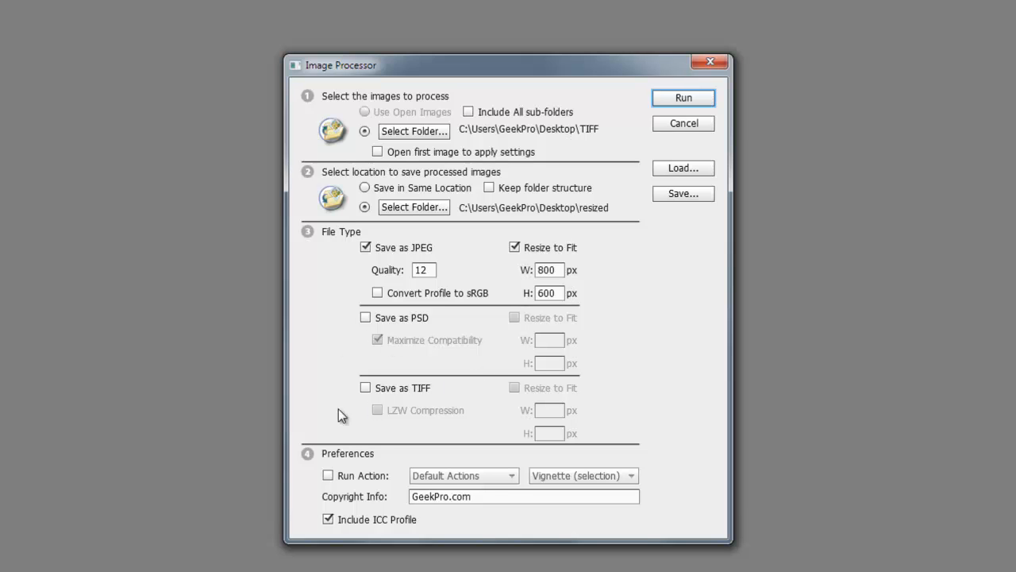
mouse_move(449, 429)
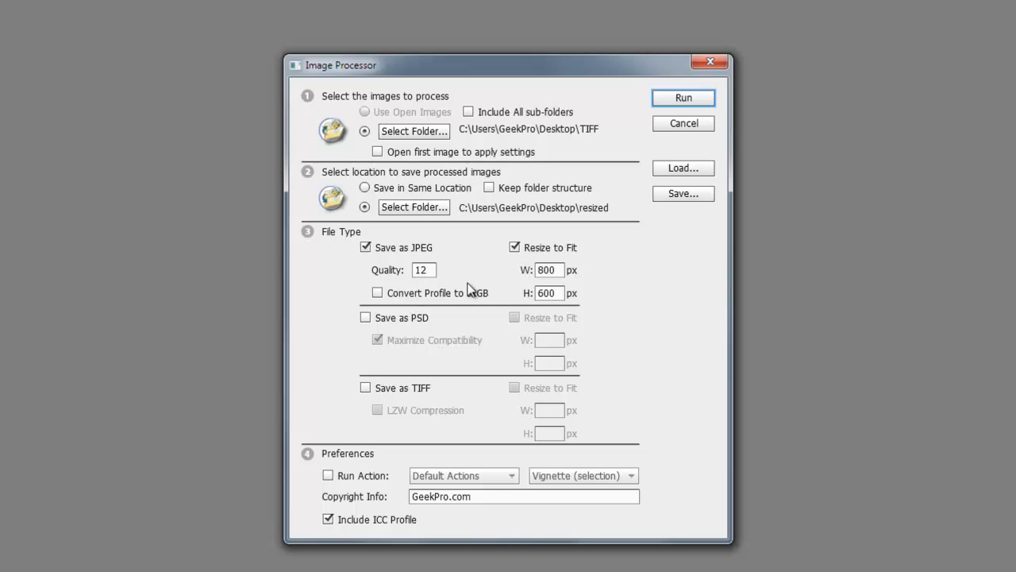
mouse_move(415, 402)
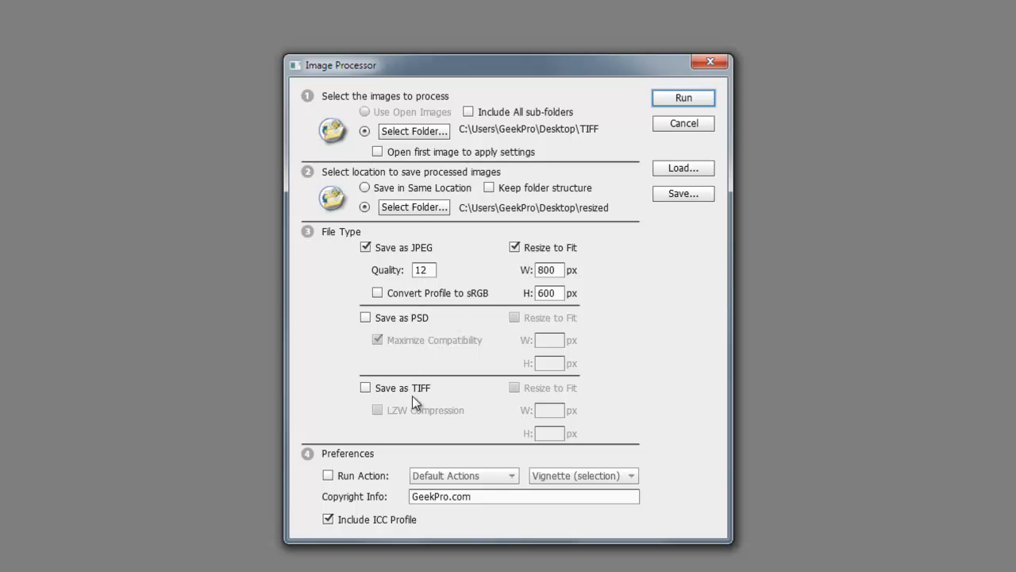
mouse_move(363, 494)
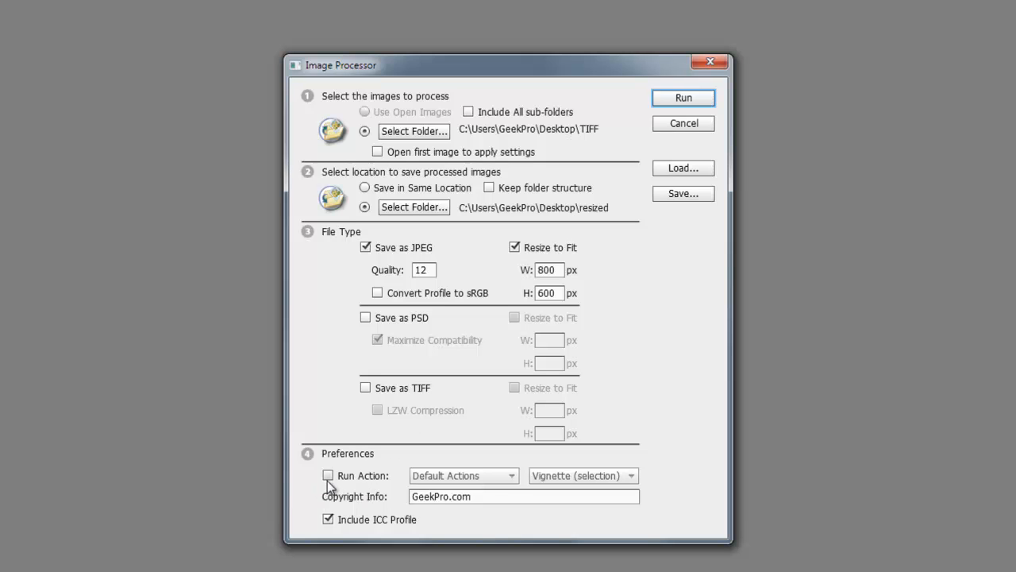
mouse_move(606, 474)
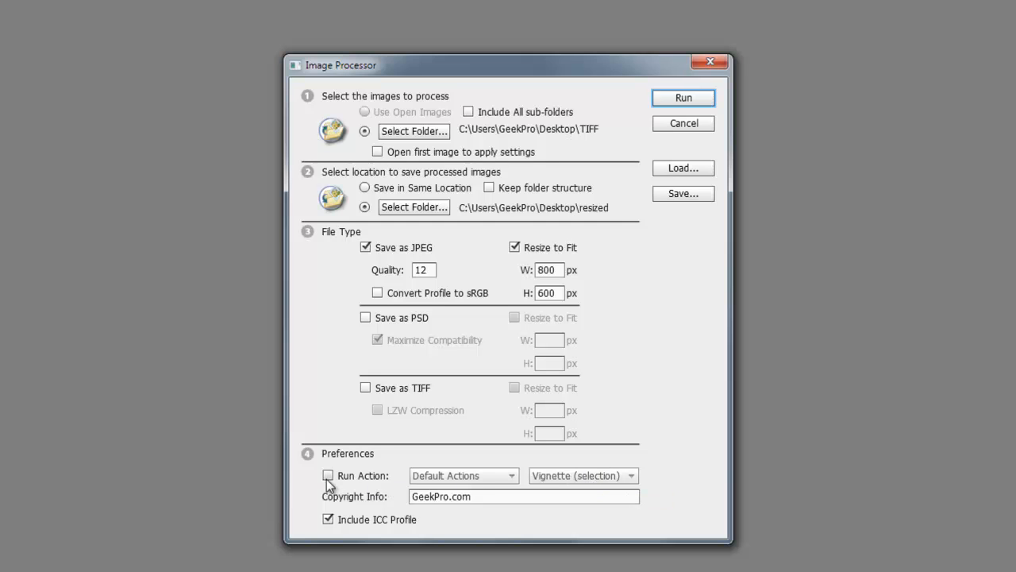
left_click(583, 474)
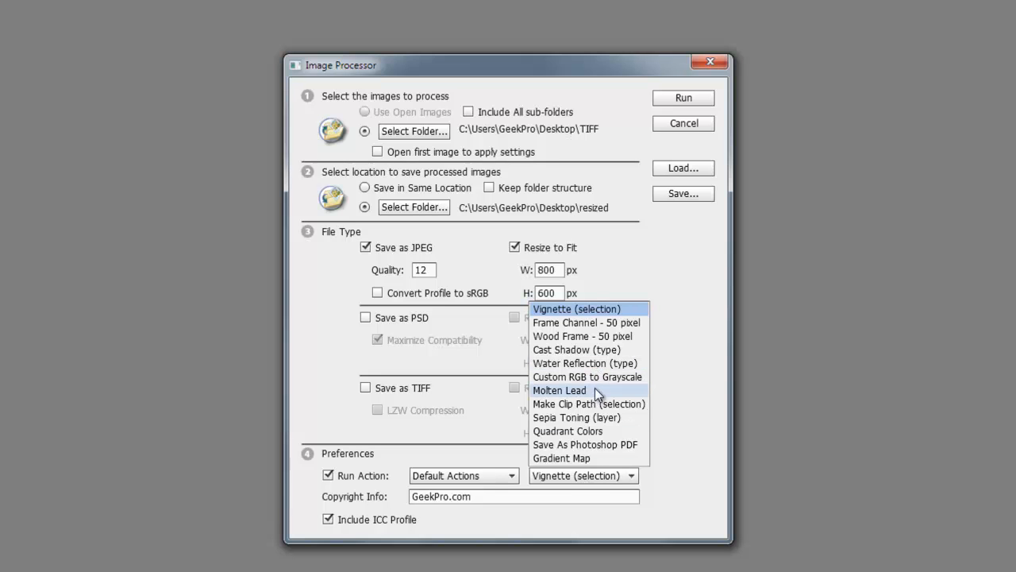
mouse_move(583, 363)
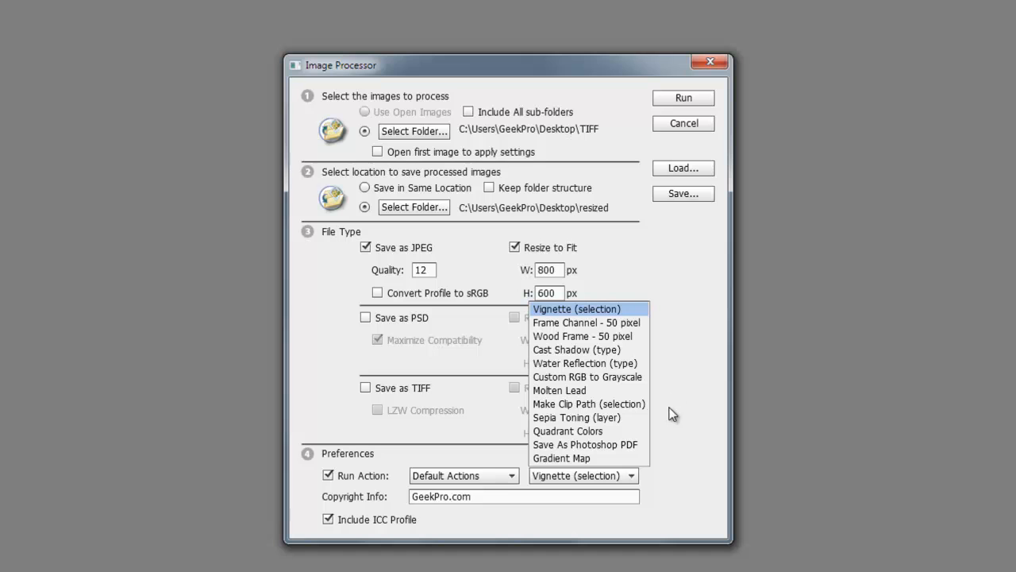
left_click(576, 309)
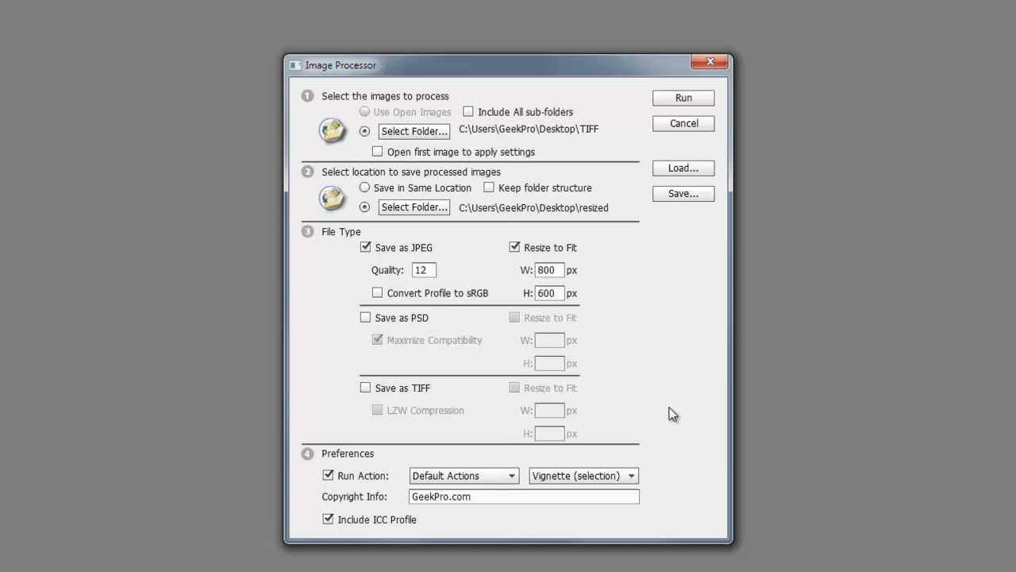
left_click(329, 474)
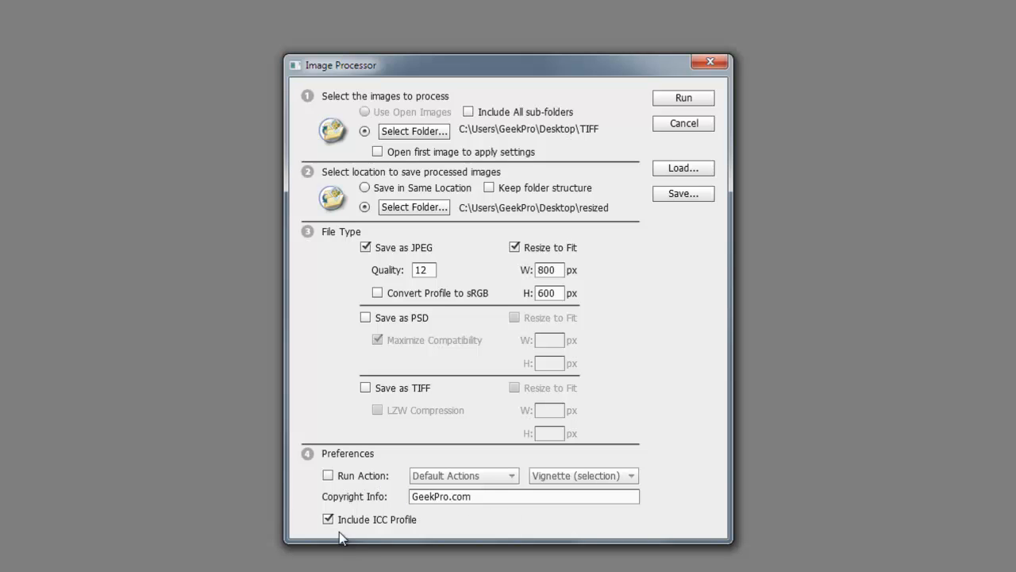
mouse_move(450, 534)
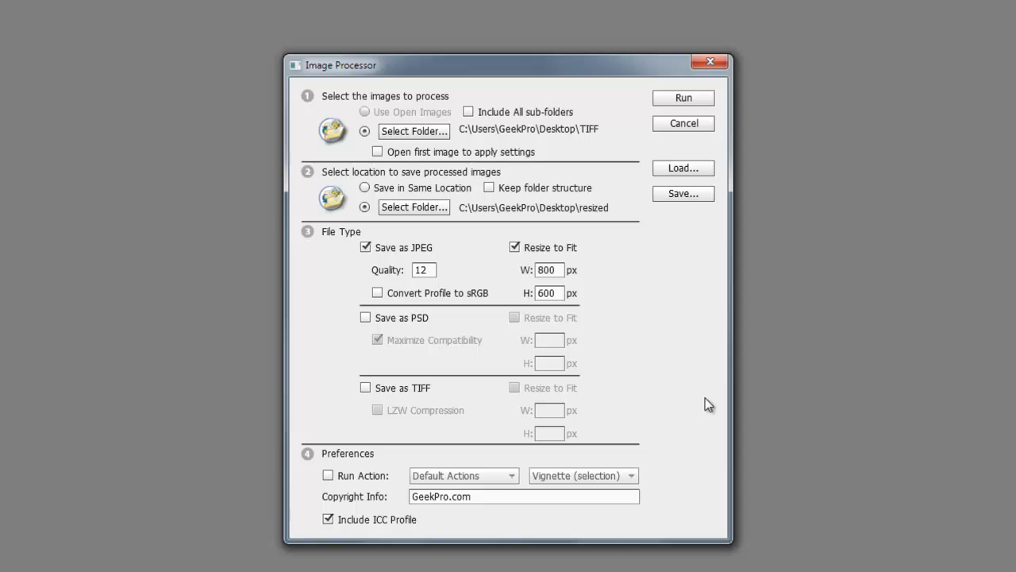
mouse_move(687, 388)
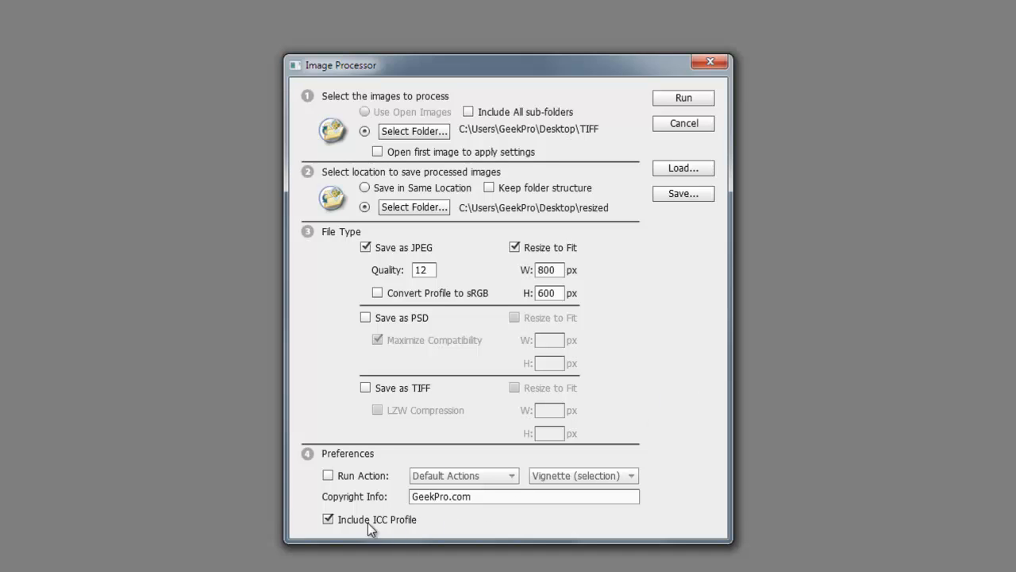
mouse_move(642, 342)
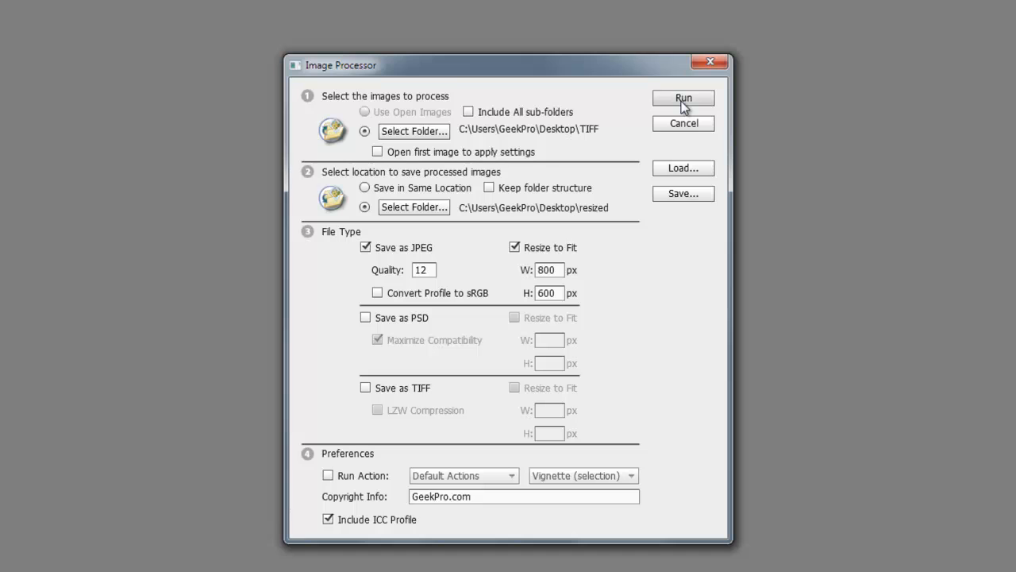
mouse_move(585, 144)
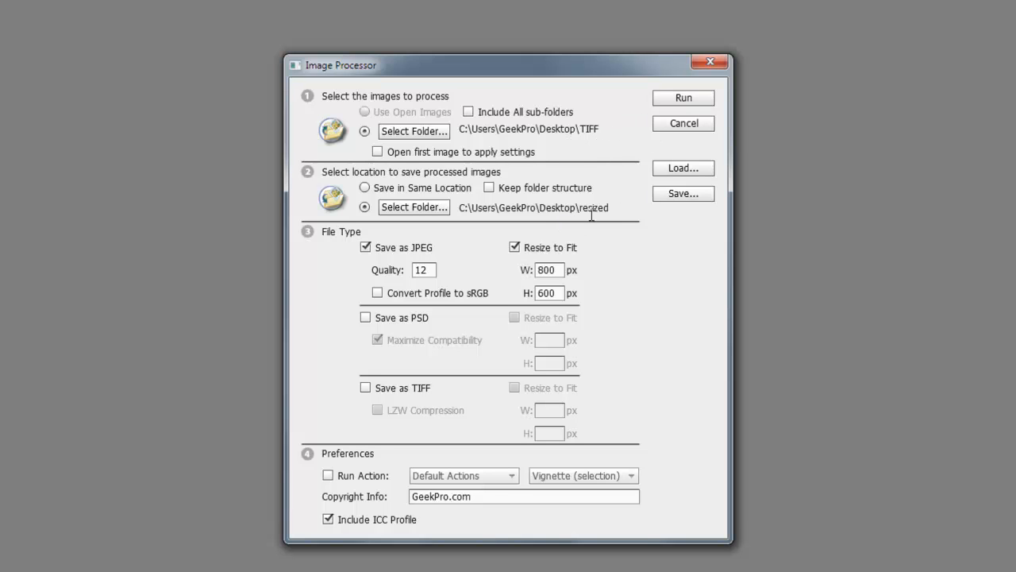
mouse_move(617, 225)
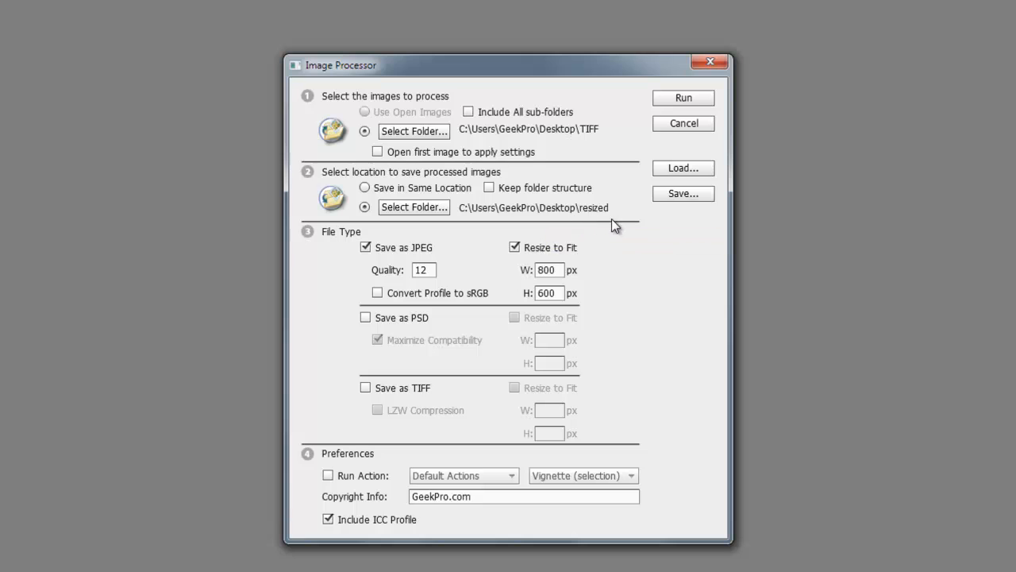
mouse_move(642, 104)
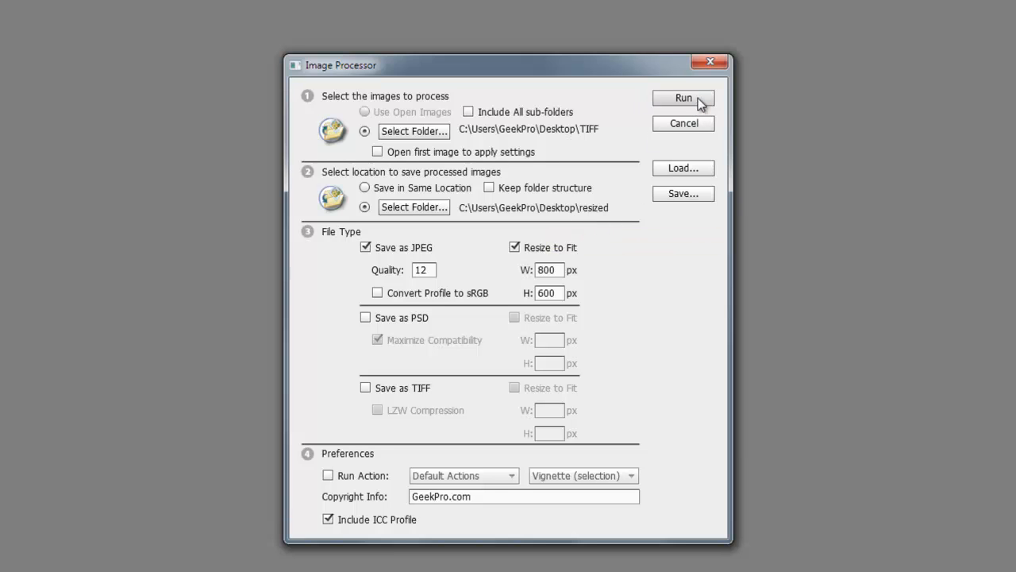
- Run the Image Processor, converting TIFF images one after another into 800x600 JPEGs
left_click(682, 97)
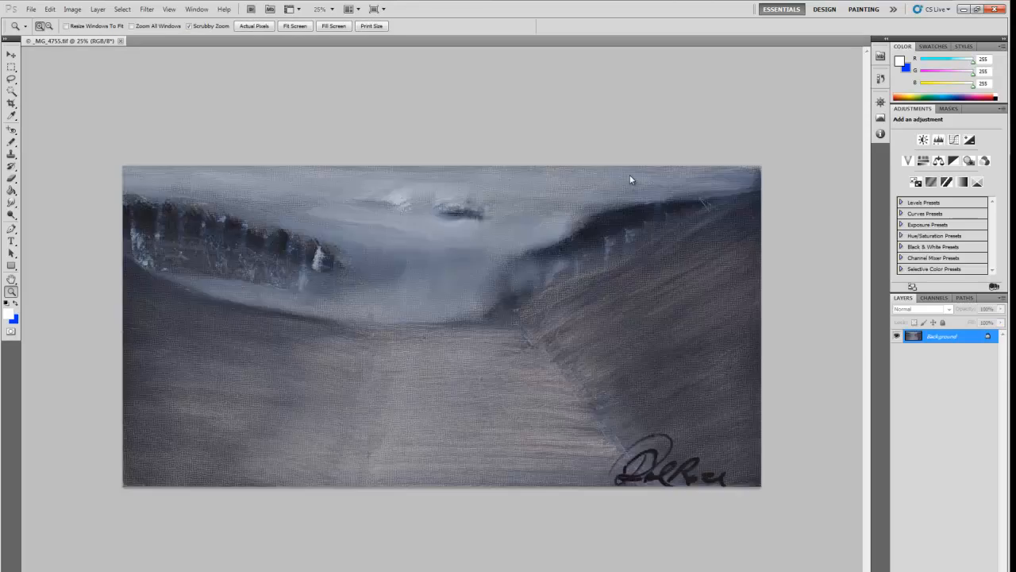
left_click(120, 40)
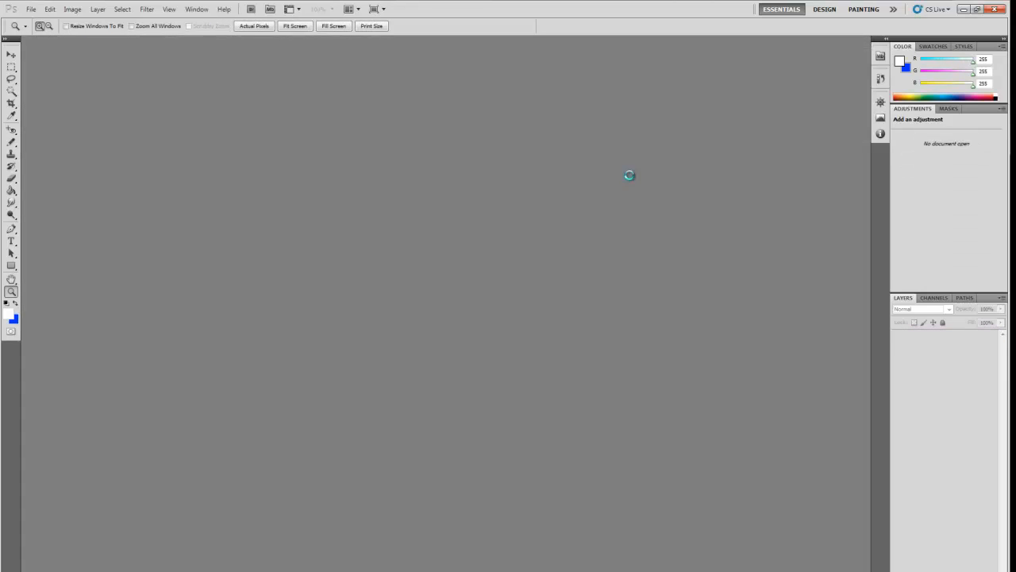
left_click(189, 26)
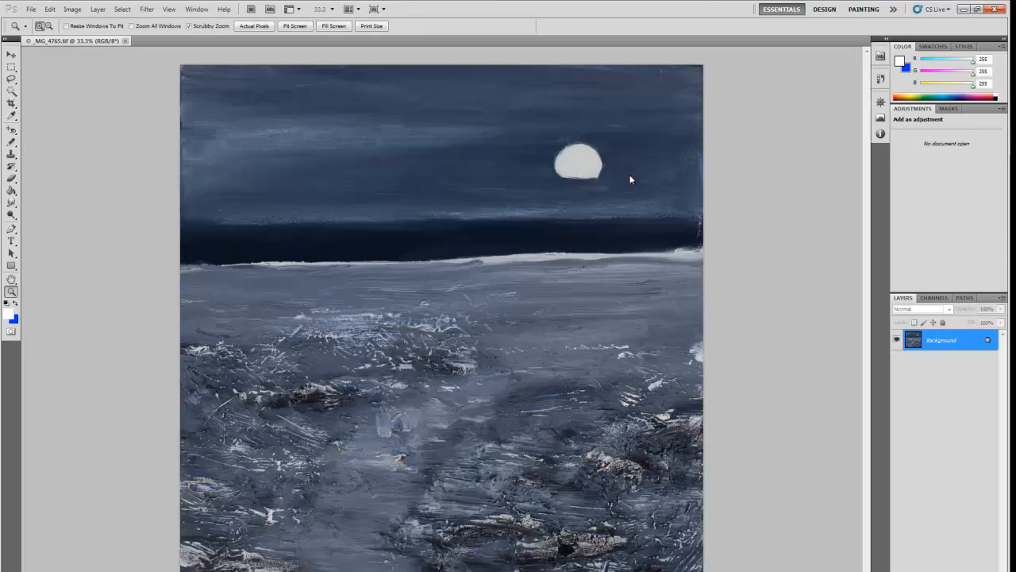
left_click(124, 40)
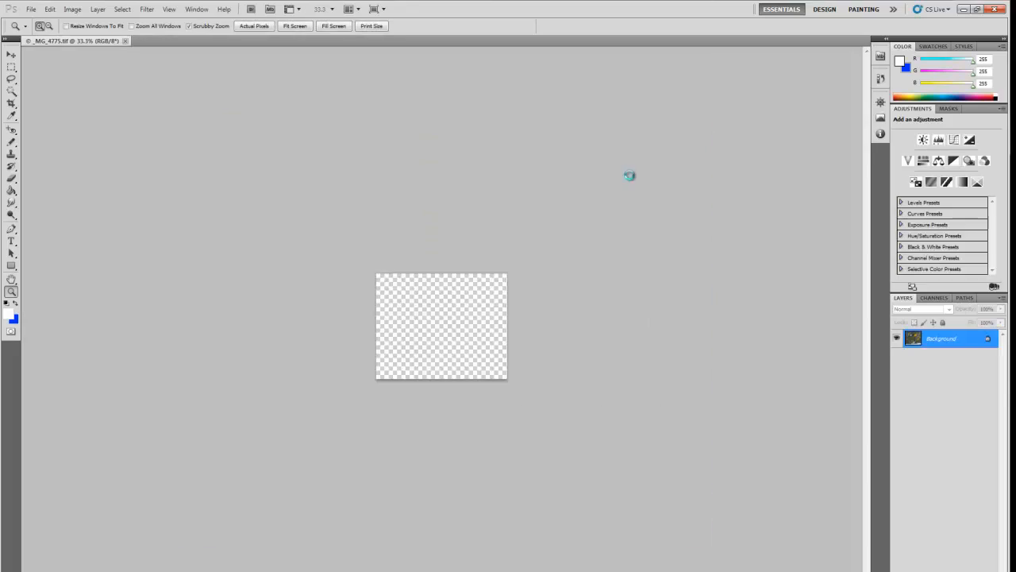
left_click(124, 40)
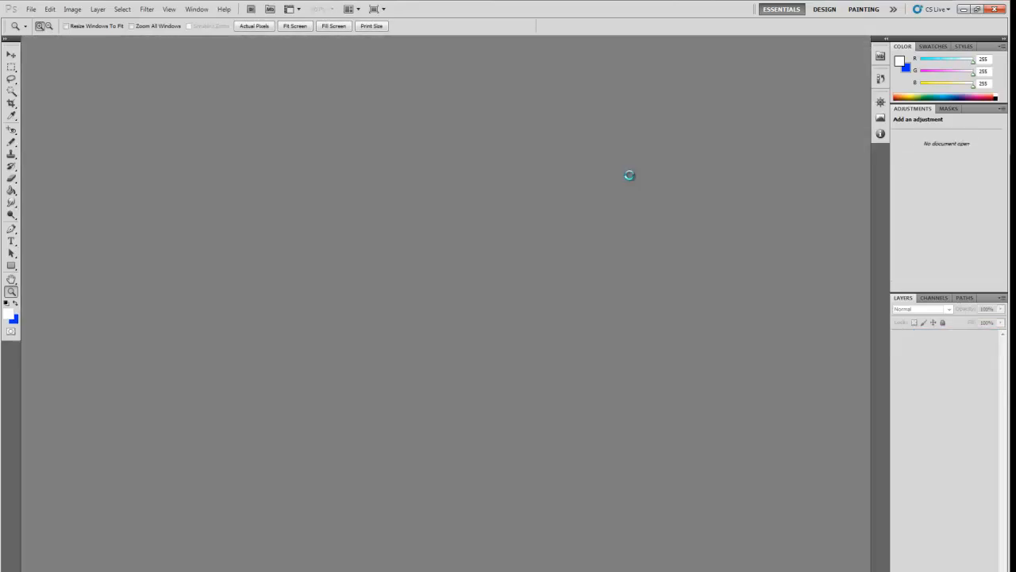
left_click(189, 25)
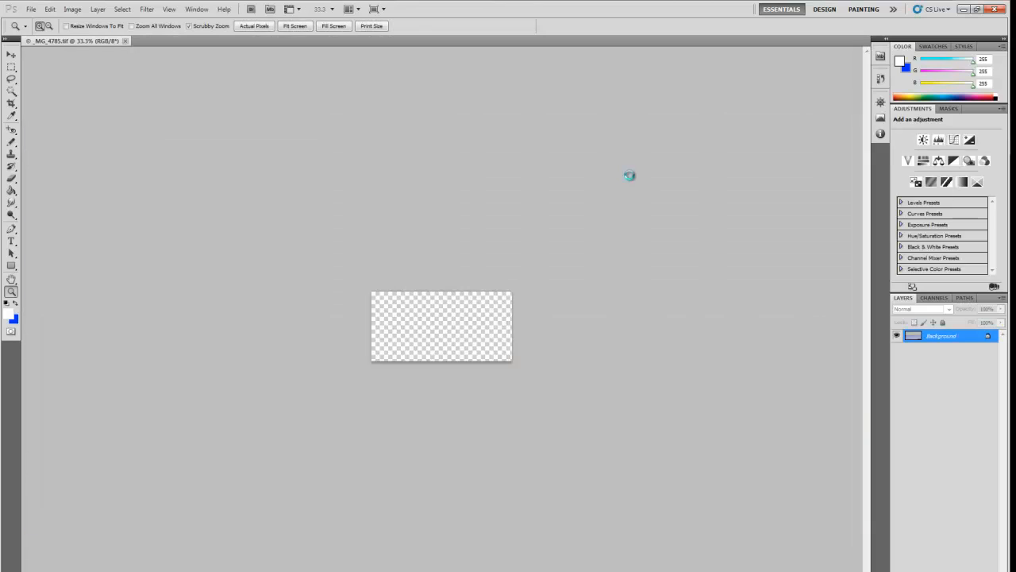
left_click(124, 41)
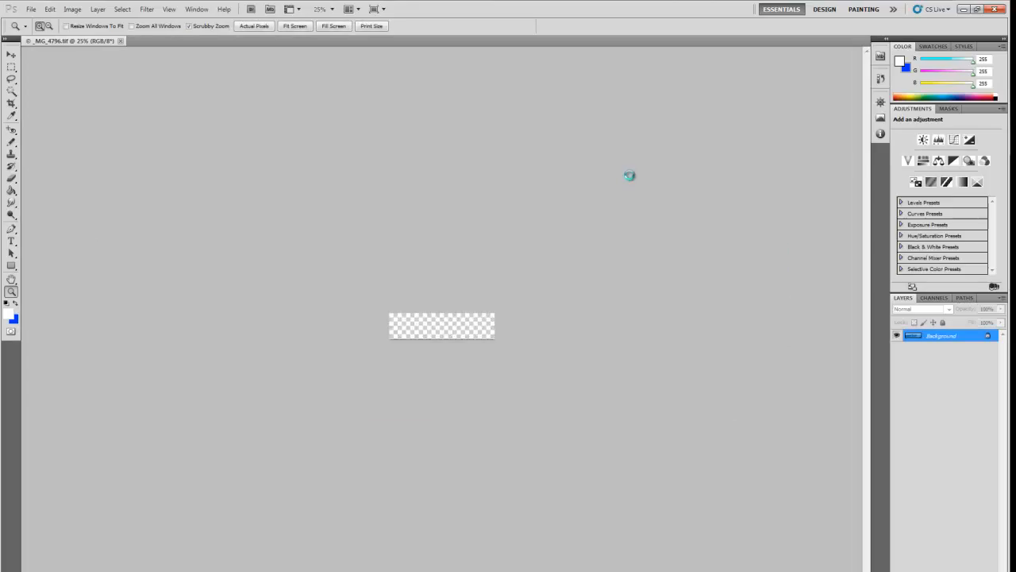
left_click(120, 40)
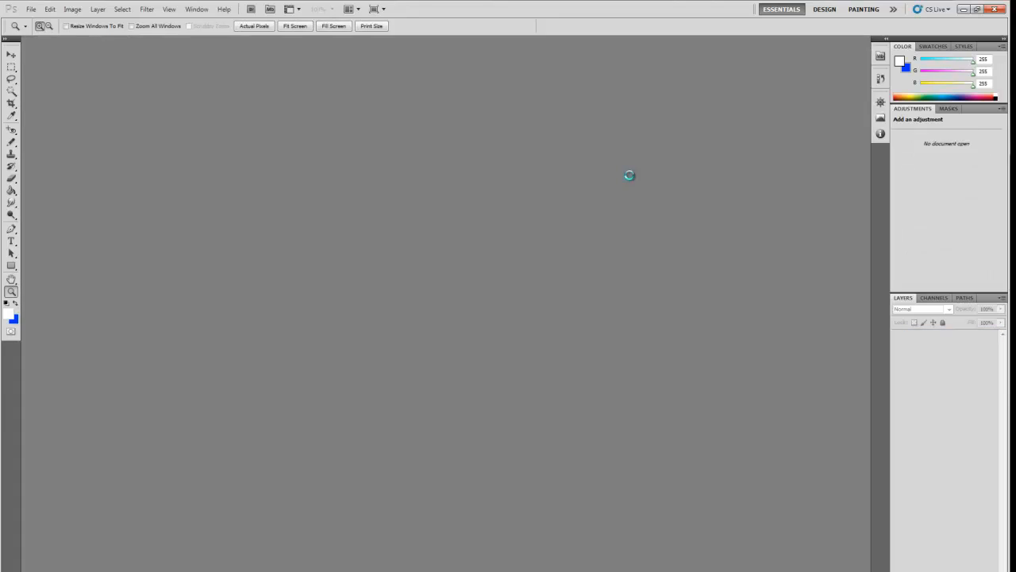
left_click(190, 25)
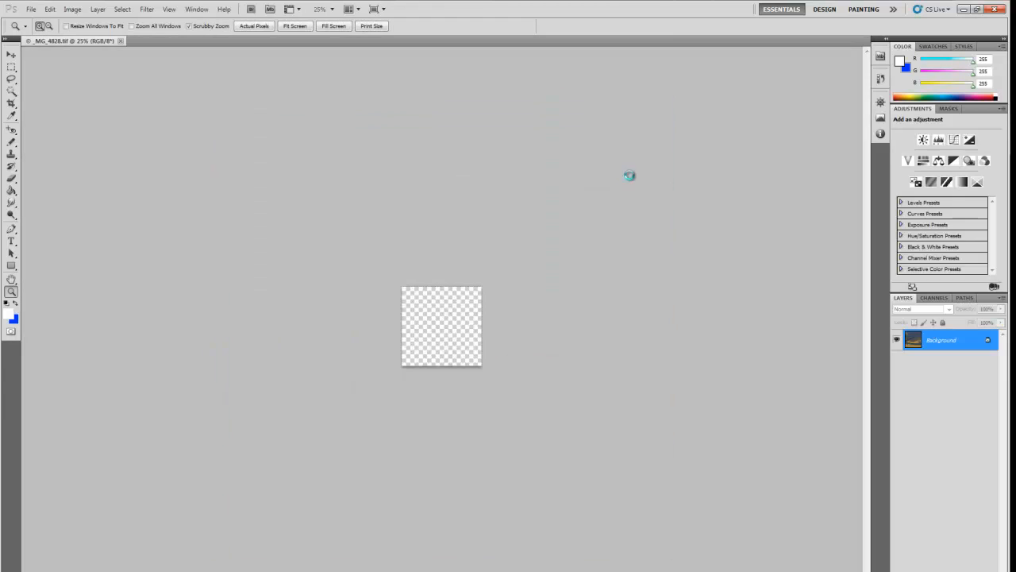
left_click(121, 40)
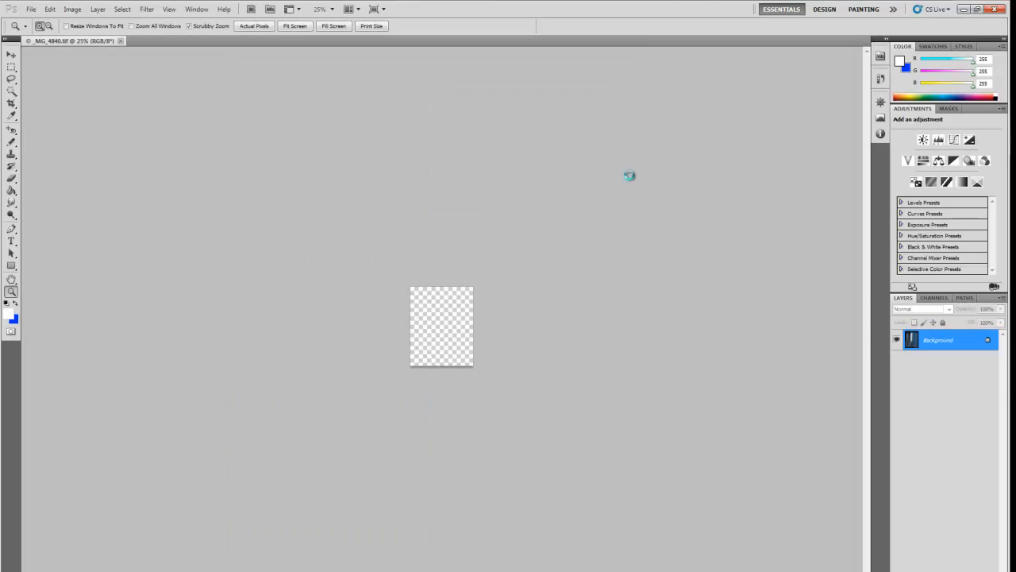
left_click(119, 41)
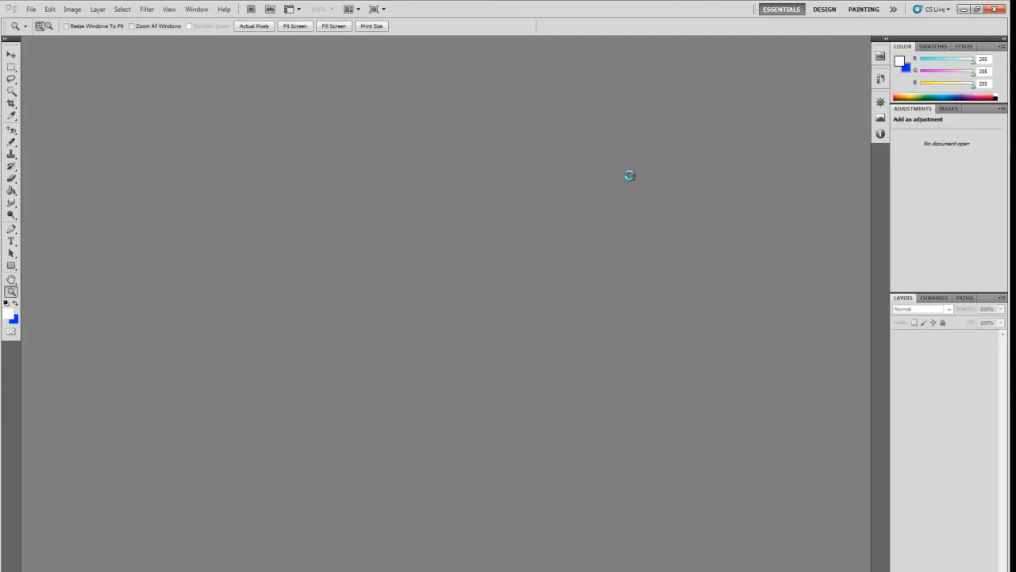
left_click(189, 25)
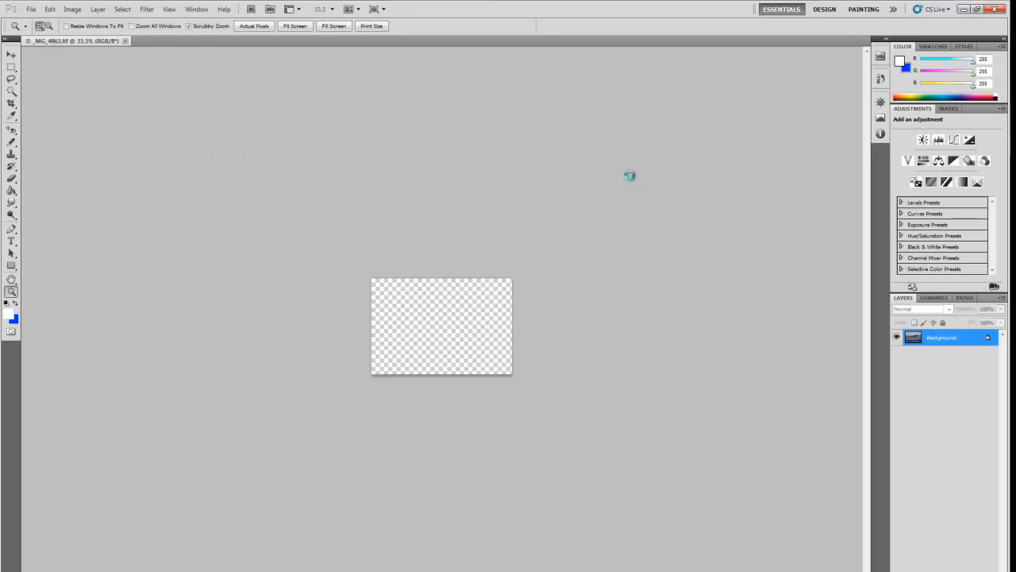
- Let the remaining TIFF conversions finish, then minimize Photoshop to the desktop
left_click(124, 41)
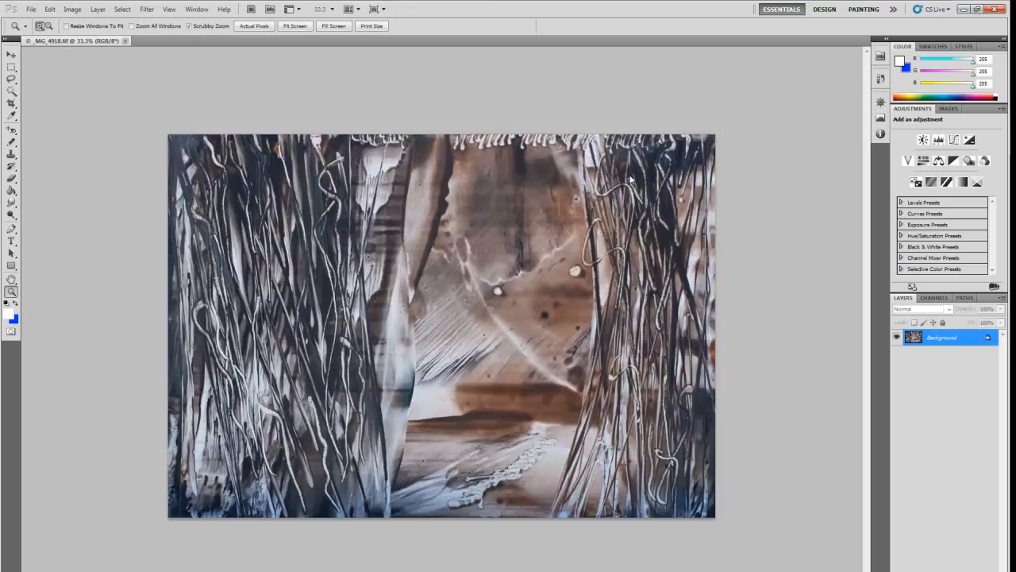
left_click(125, 41)
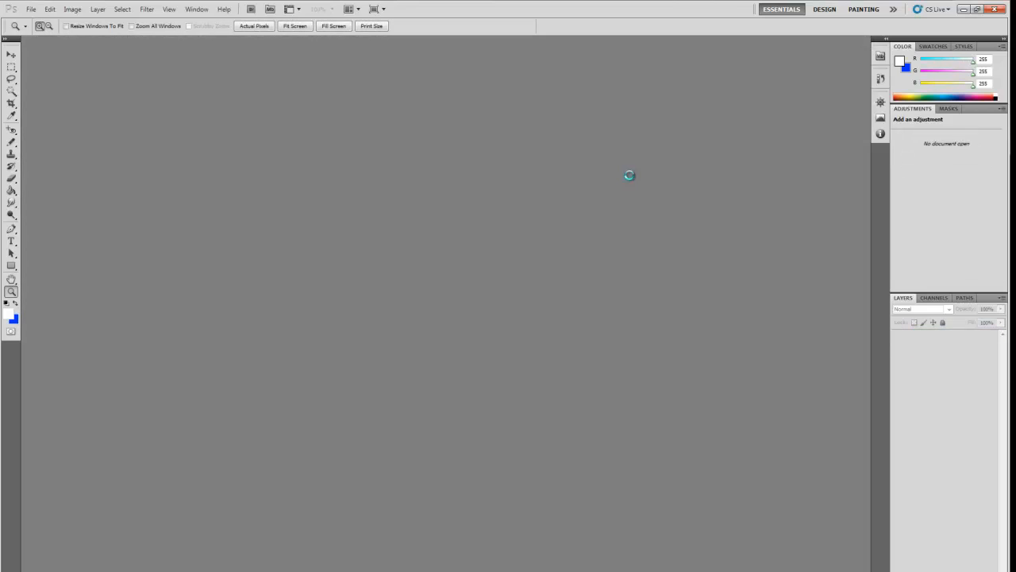
left_click(189, 26)
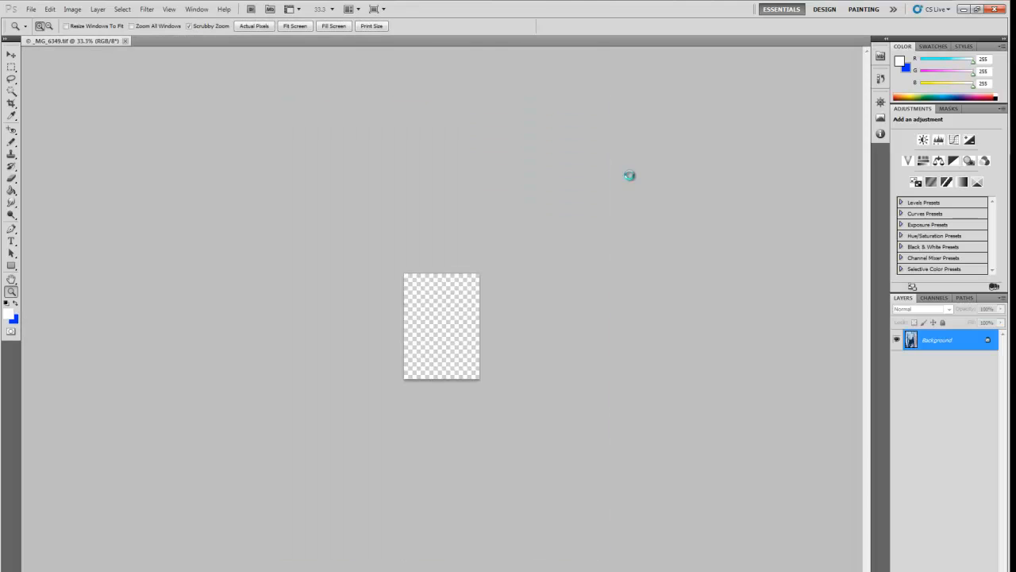
left_click(124, 41)
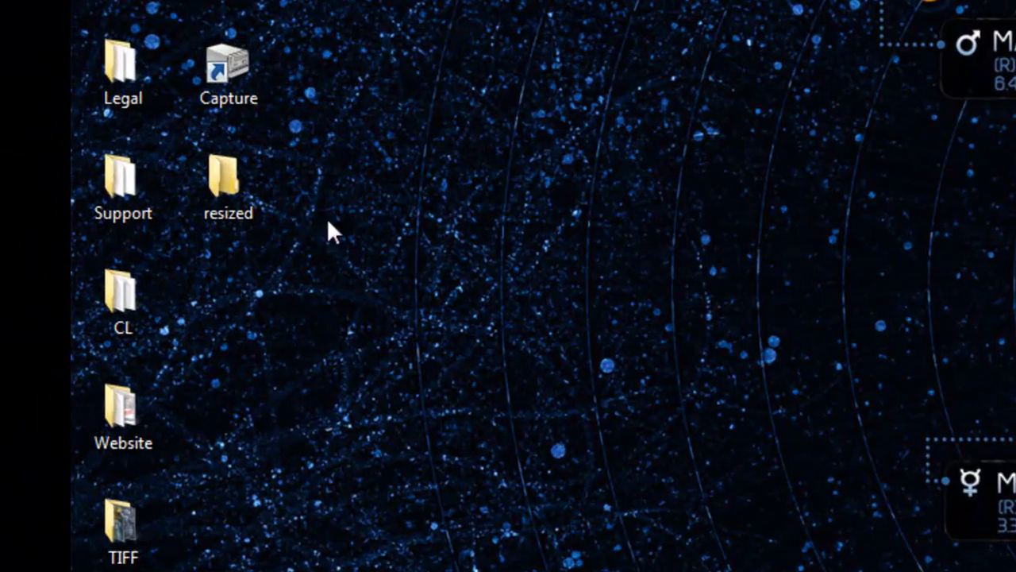
- Open resized, then its JPEG subfolder, to view the converted thumbnails
left_click(228, 187)
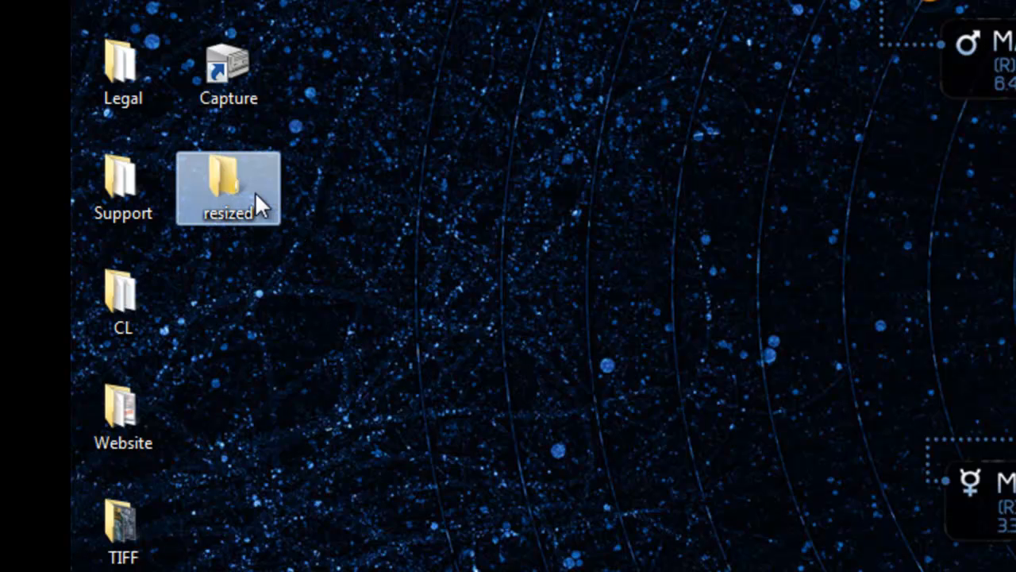
double_click(228, 189)
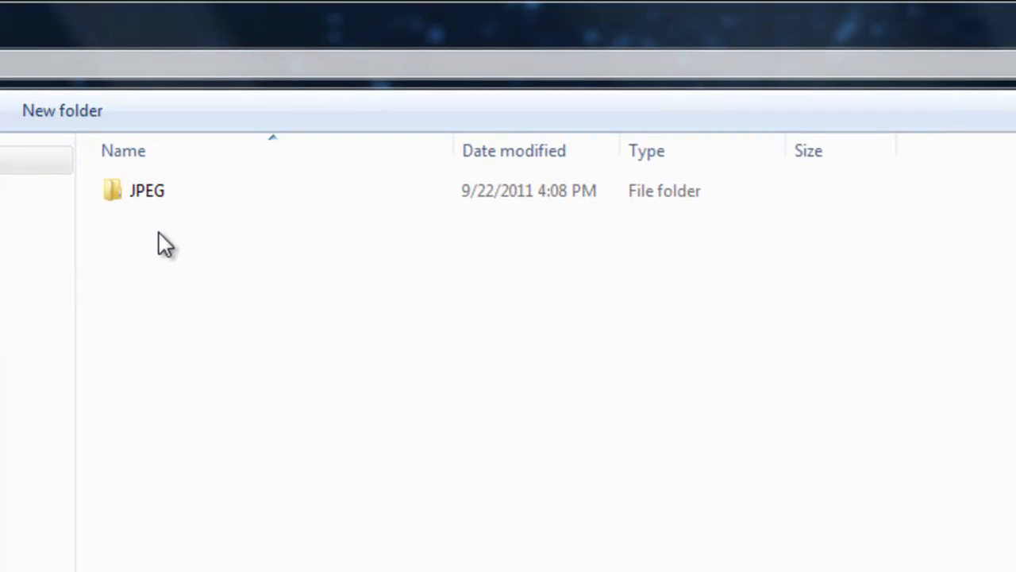
double_click(146, 191)
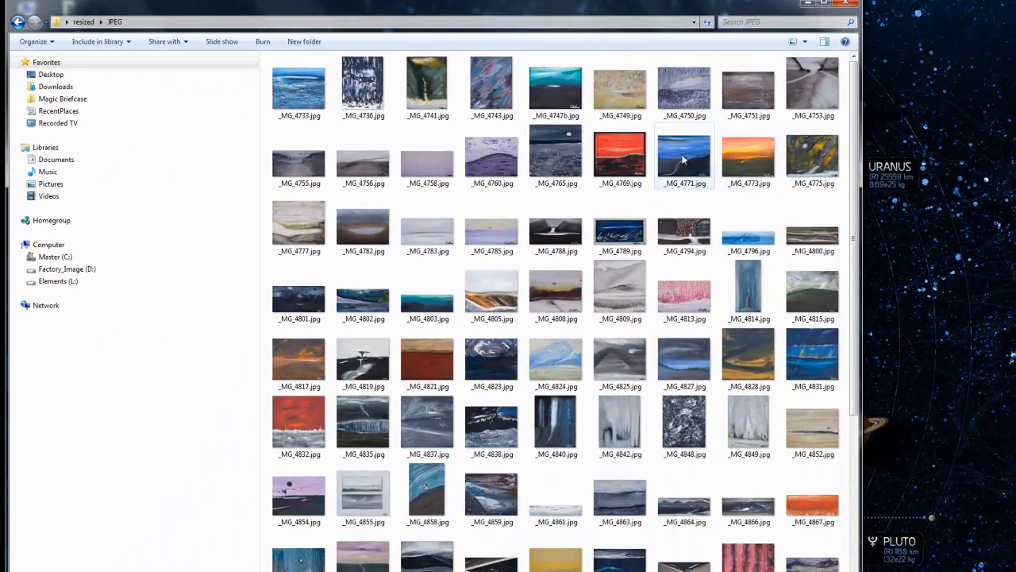
- Read a JPEG's details (707x600, 364 KB), then right-click _MG_4769.jpg
left_click(620, 155)
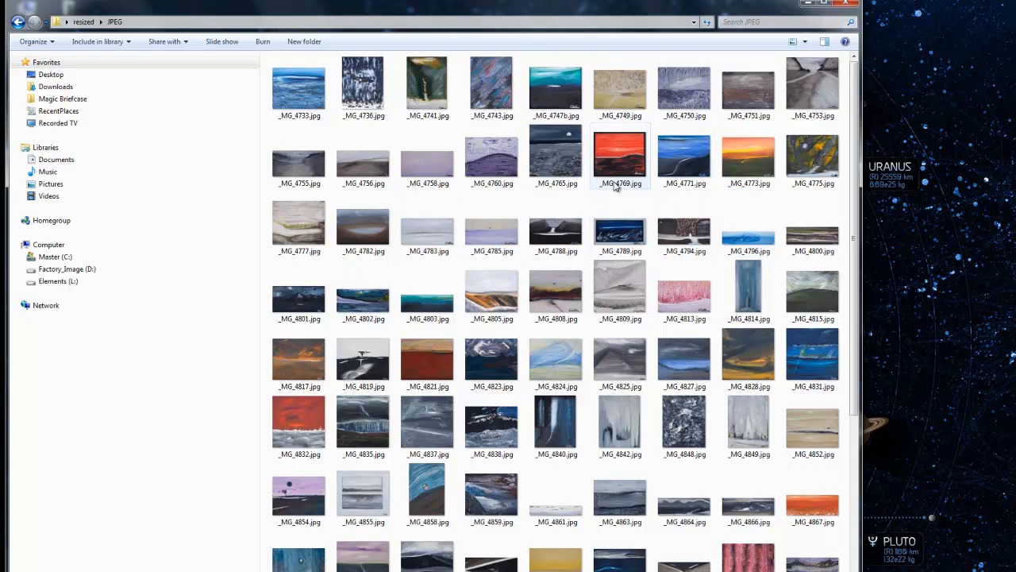
scroll("down", 3)
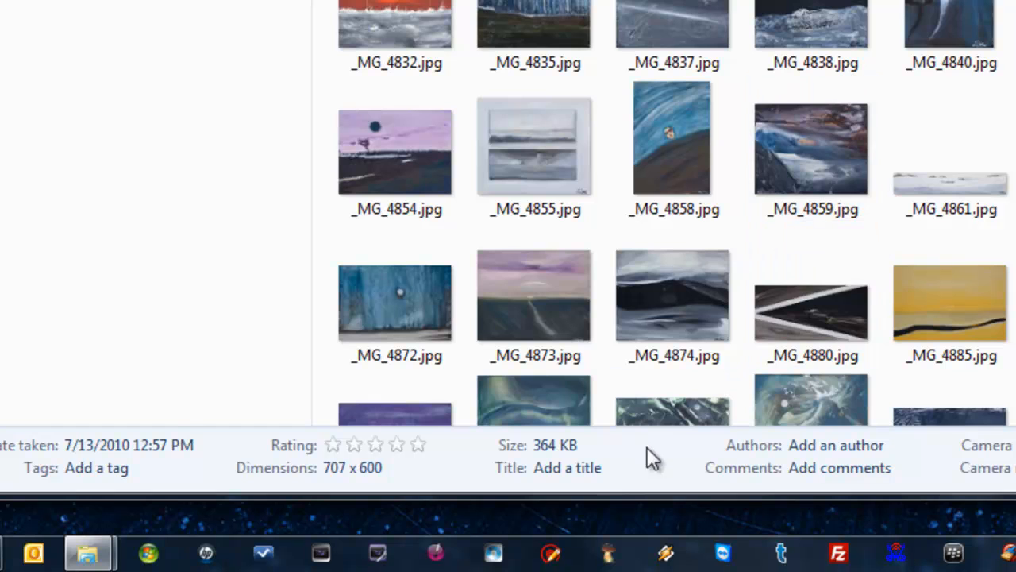
mouse_move(381, 499)
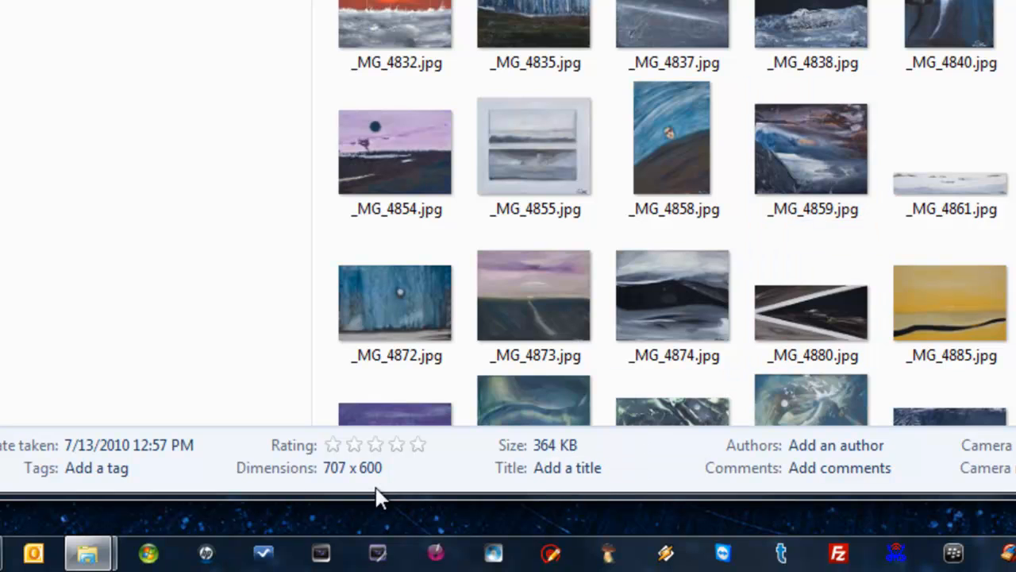
mouse_move(338, 488)
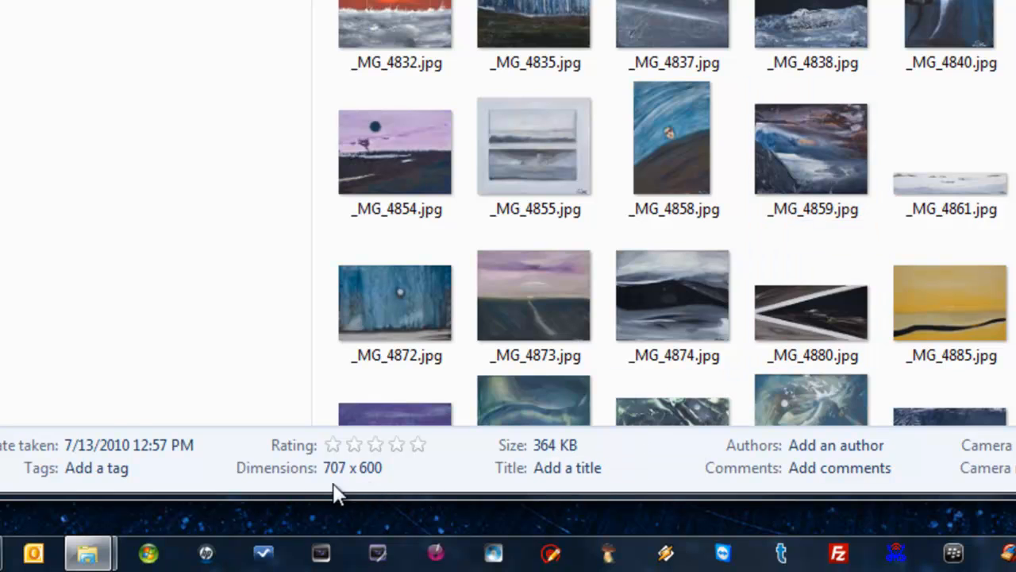
mouse_move(381, 488)
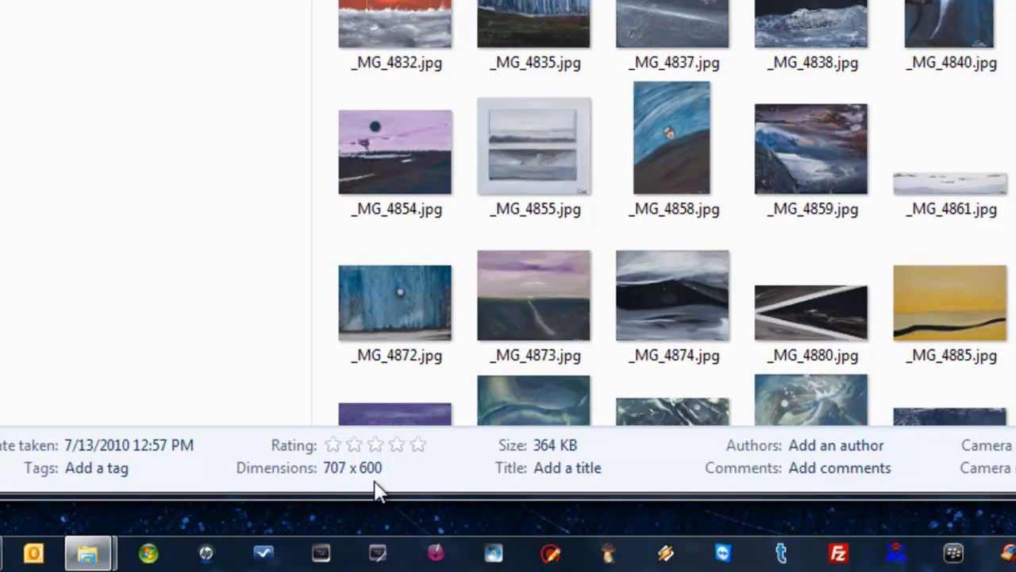
mouse_move(433, 486)
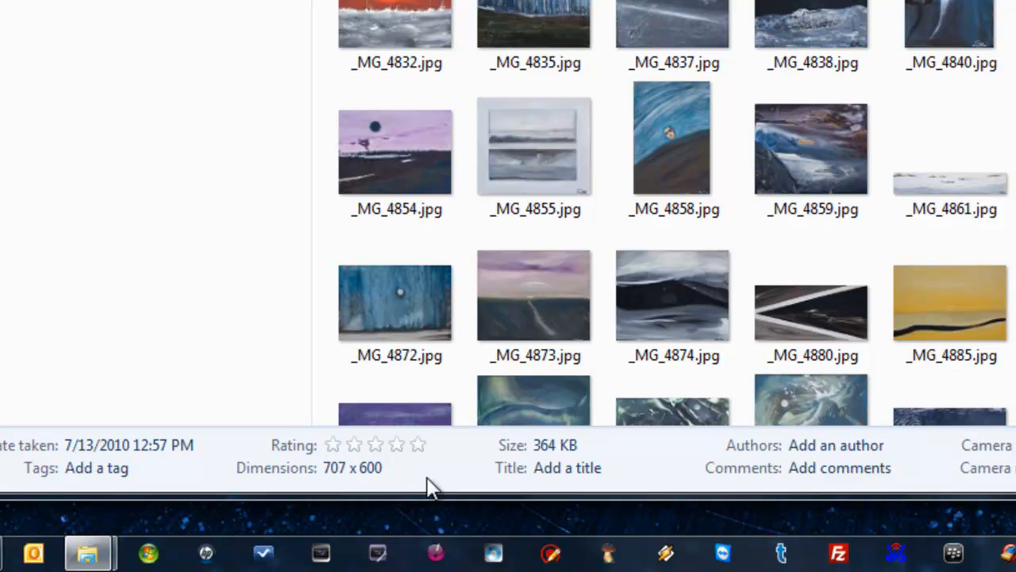
mouse_move(568, 464)
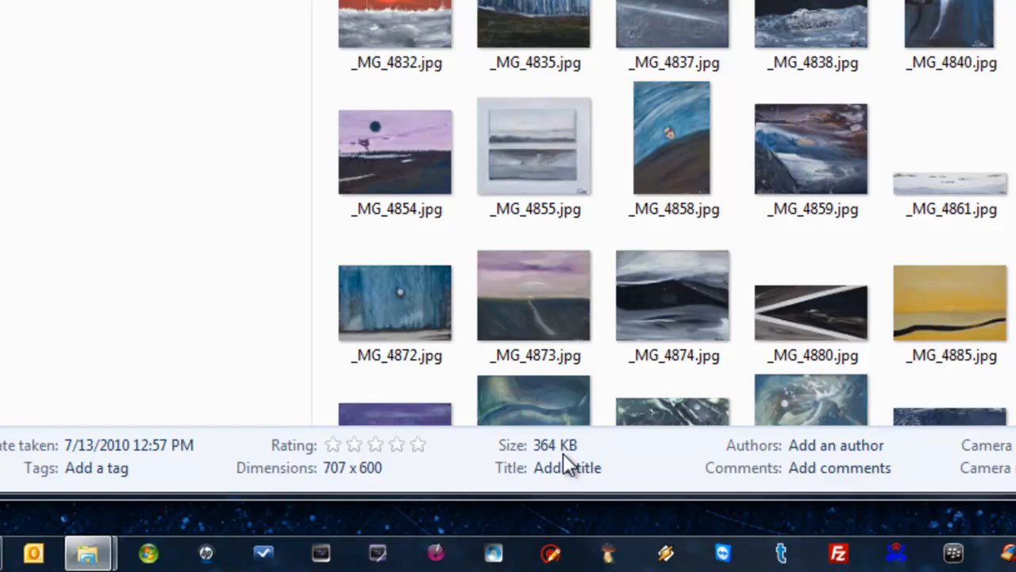
mouse_move(570, 465)
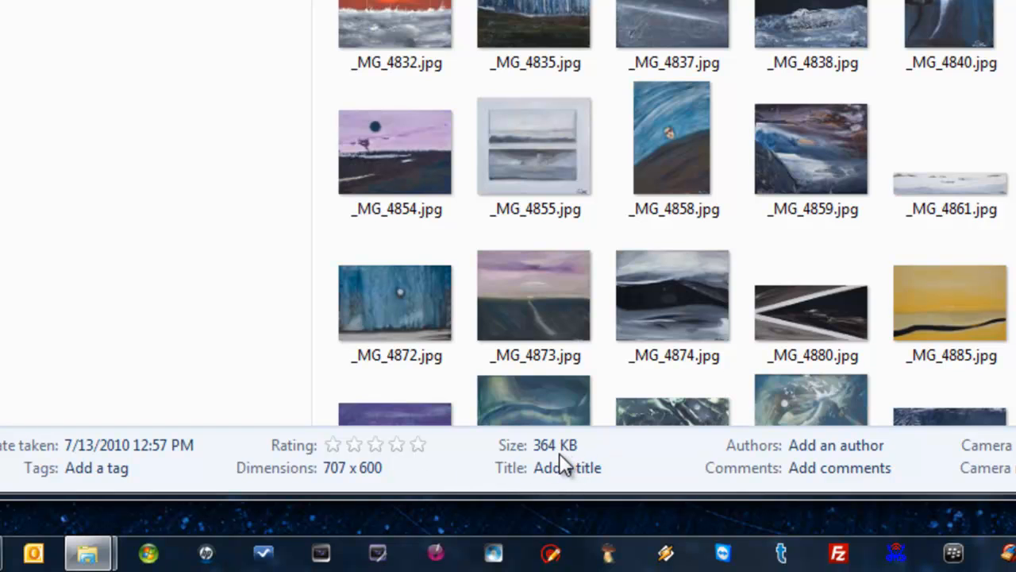
mouse_move(603, 458)
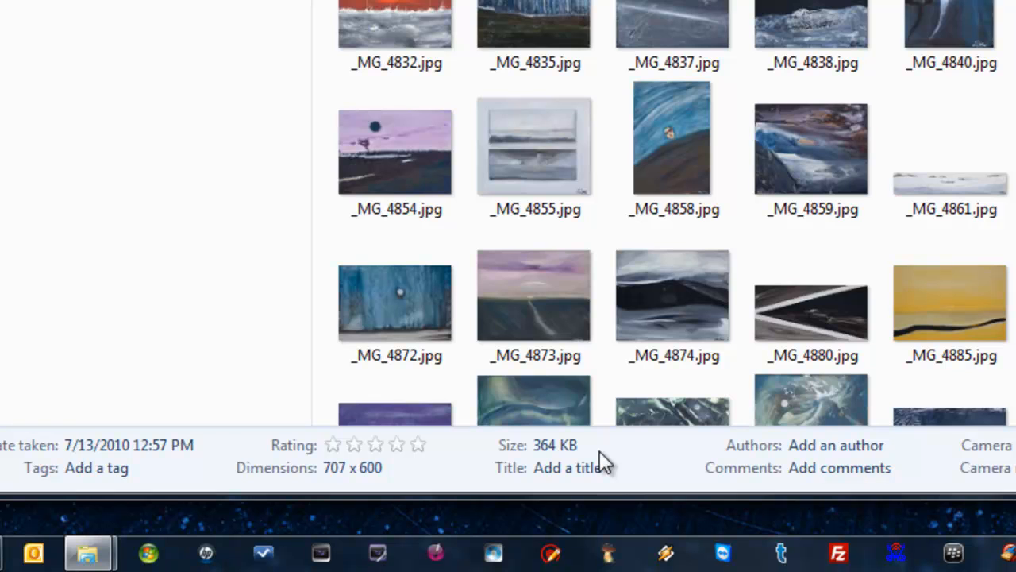
left_click(673, 295)
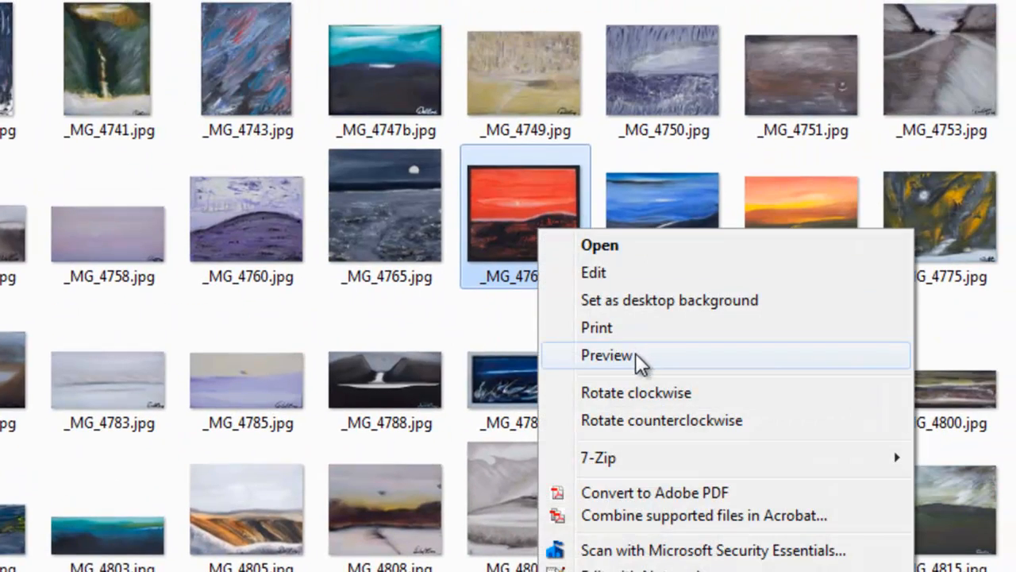
- Preview the red sunset painting in Photo Viewer and zoom in on its brushstrokes
left_click(605, 355)
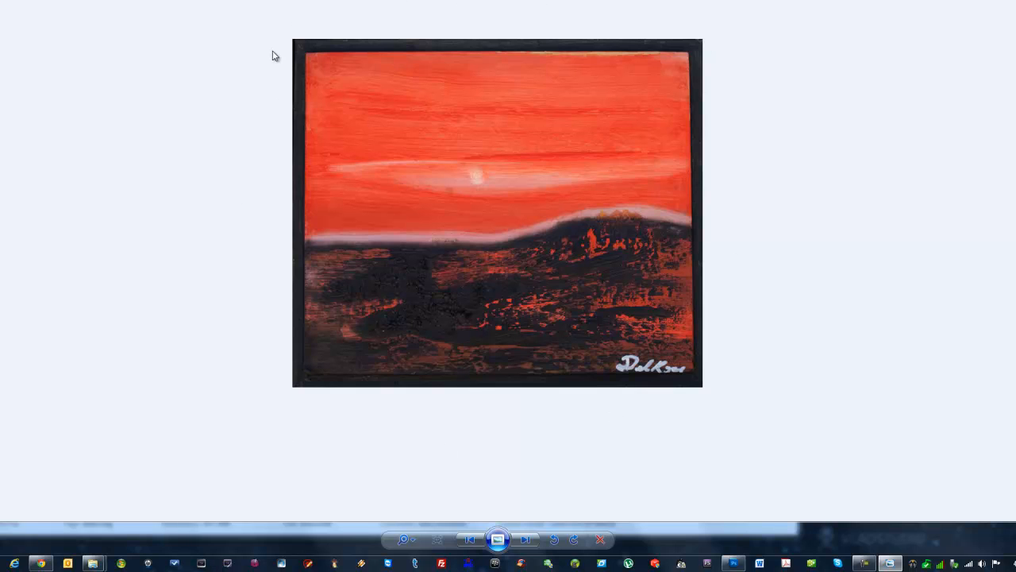
mouse_move(789, 129)
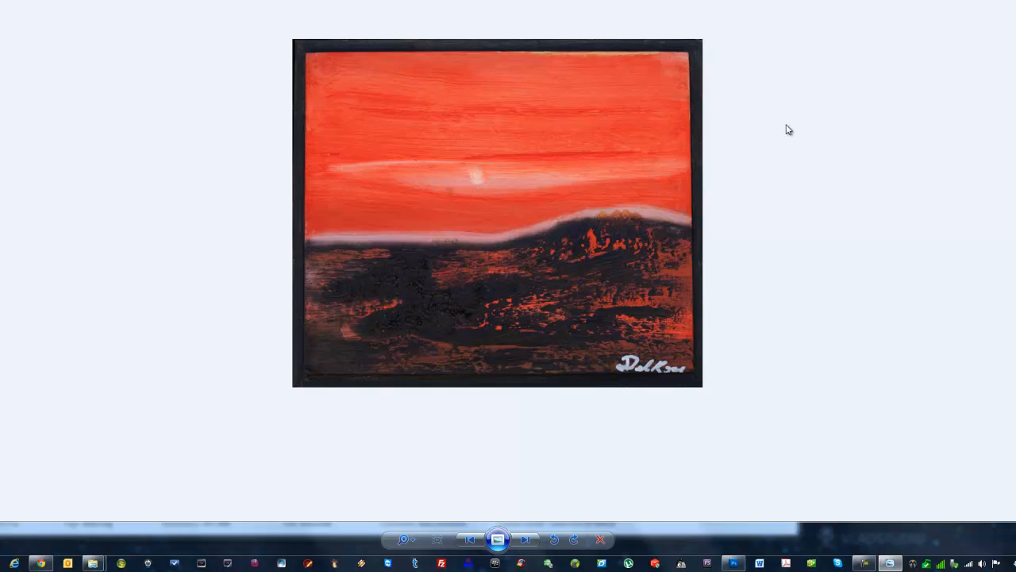
mouse_move(618, 85)
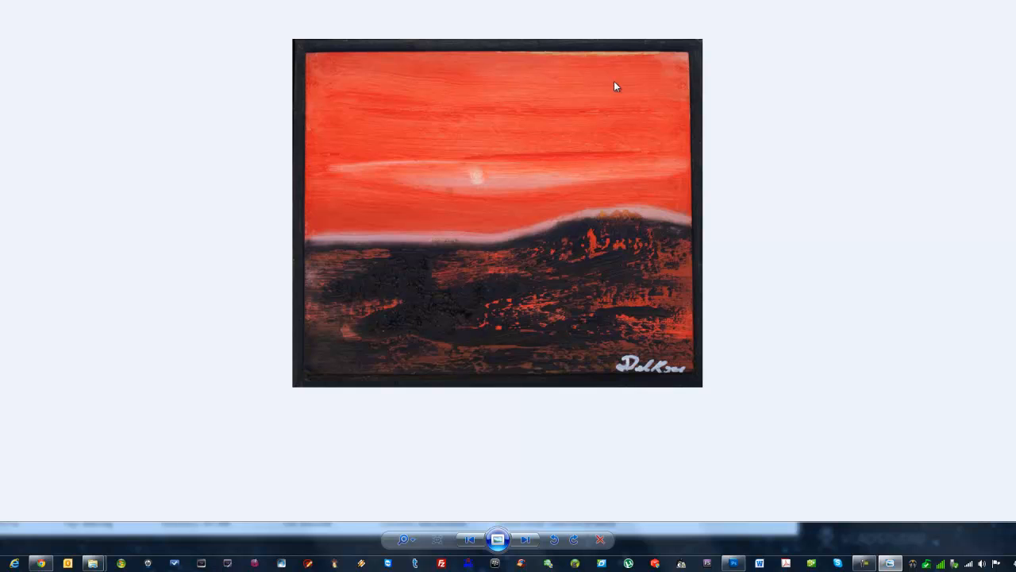
mouse_move(456, 286)
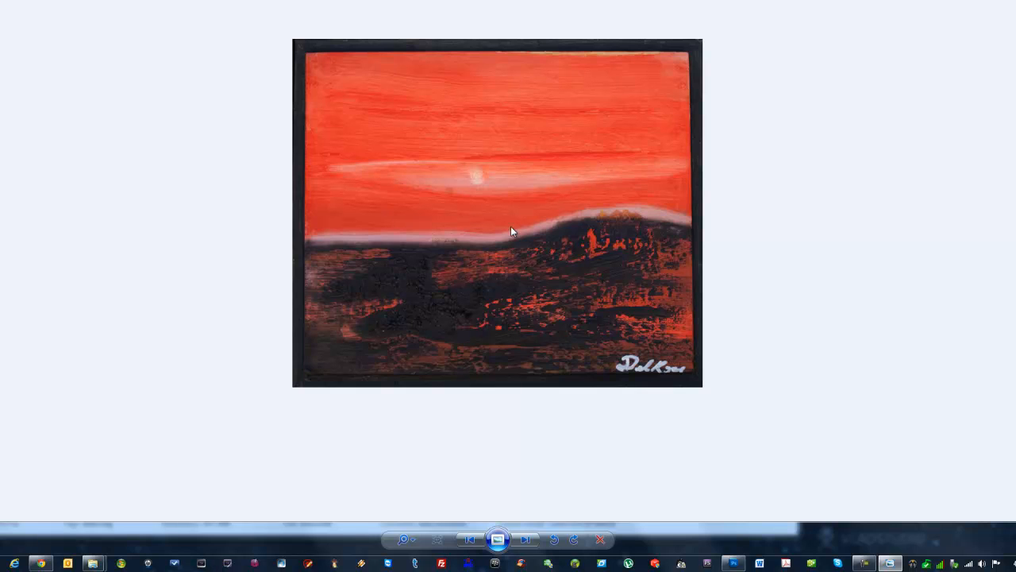
mouse_move(507, 242)
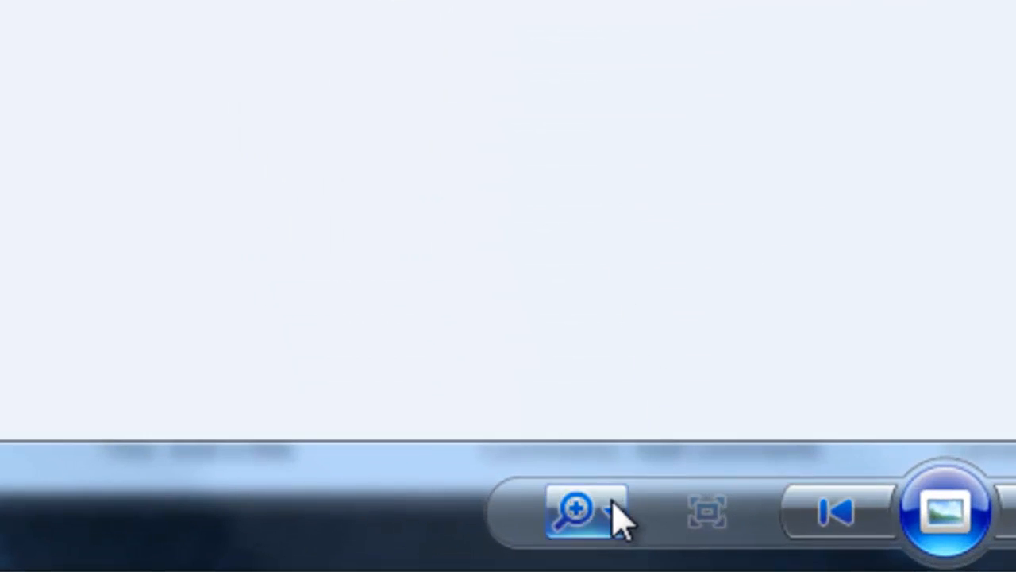
left_click(578, 512)
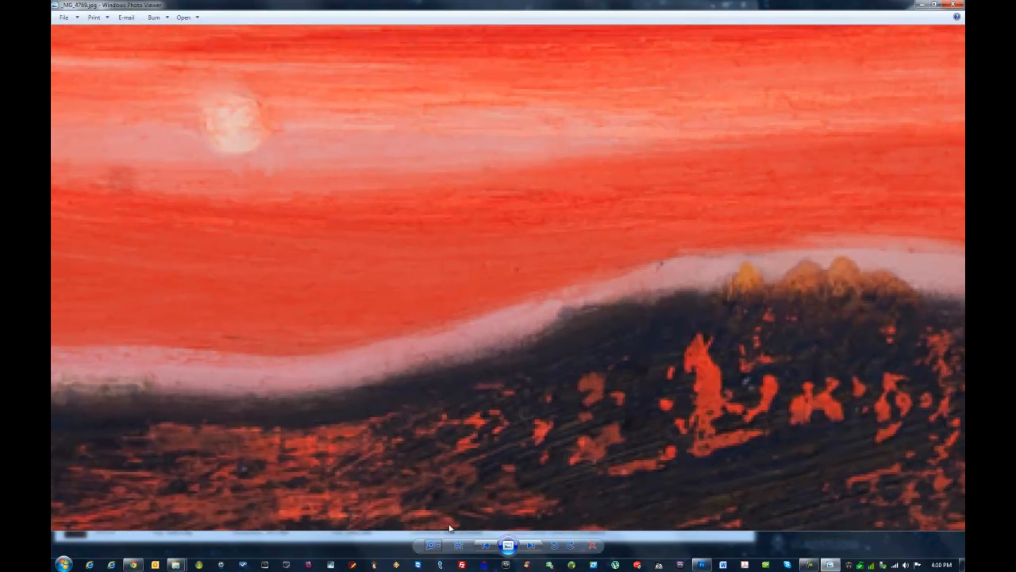
left_click(437, 544)
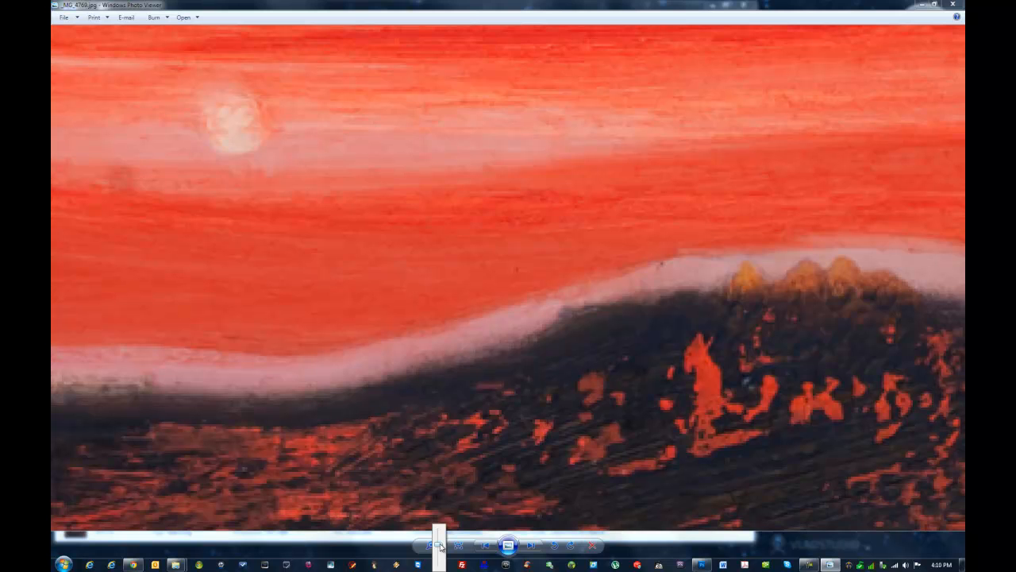